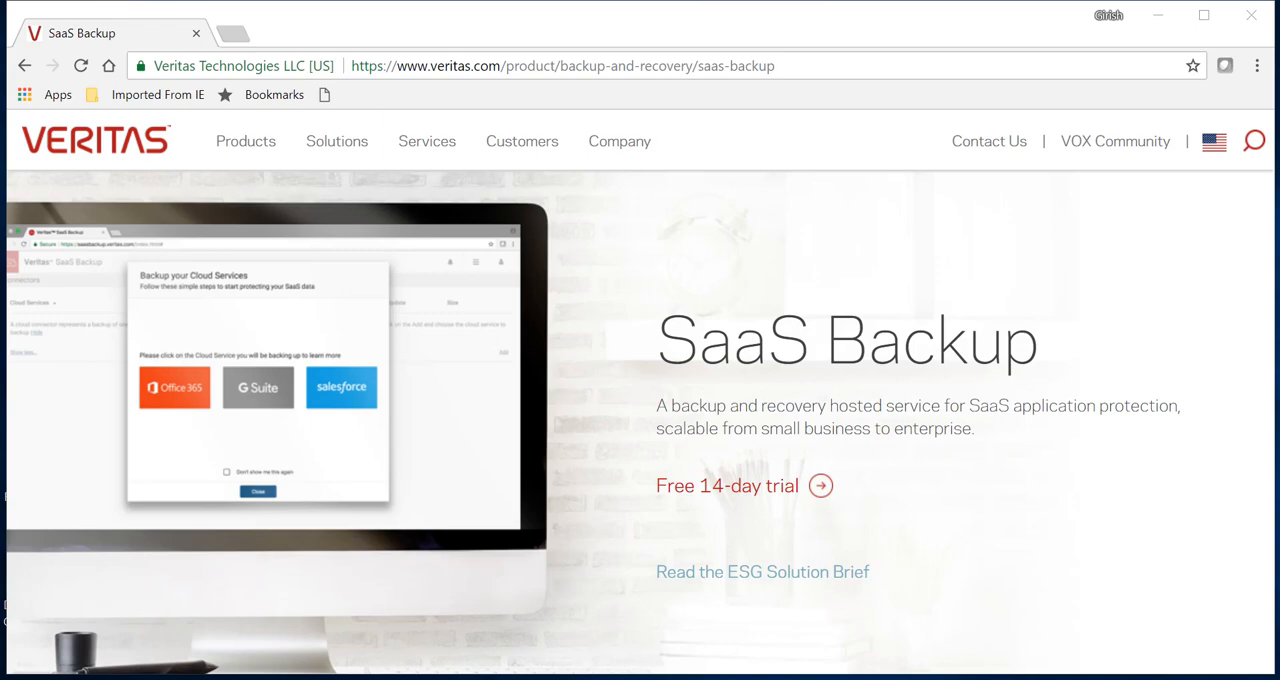
mouse_move(971, 510)
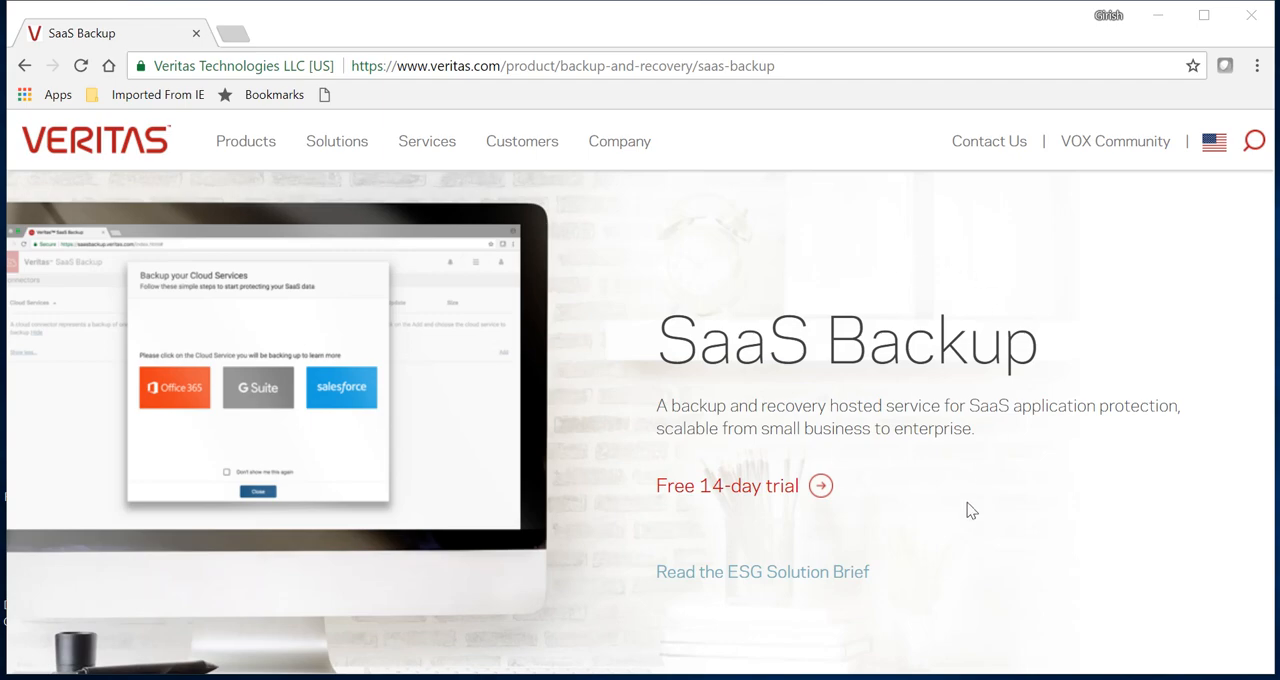
- Scroll to Featured Highlights: ease of use, security, restore options and cost savings
scroll("down", 3)
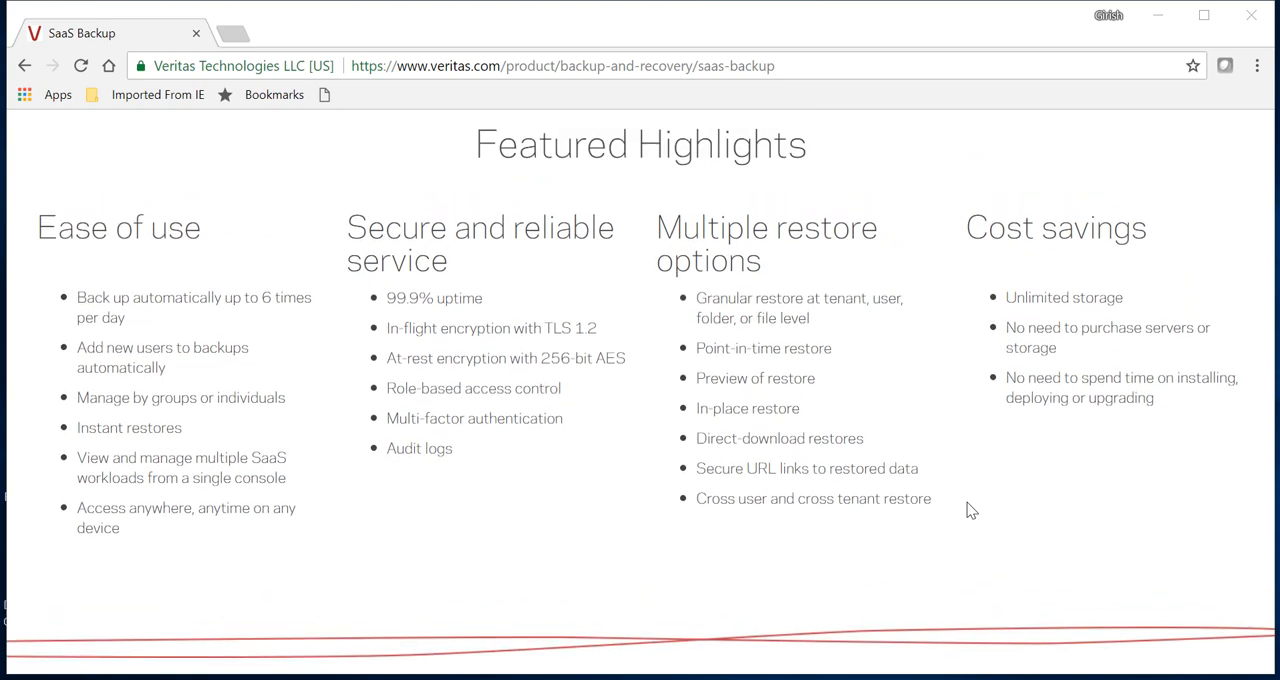
mouse_move(240, 325)
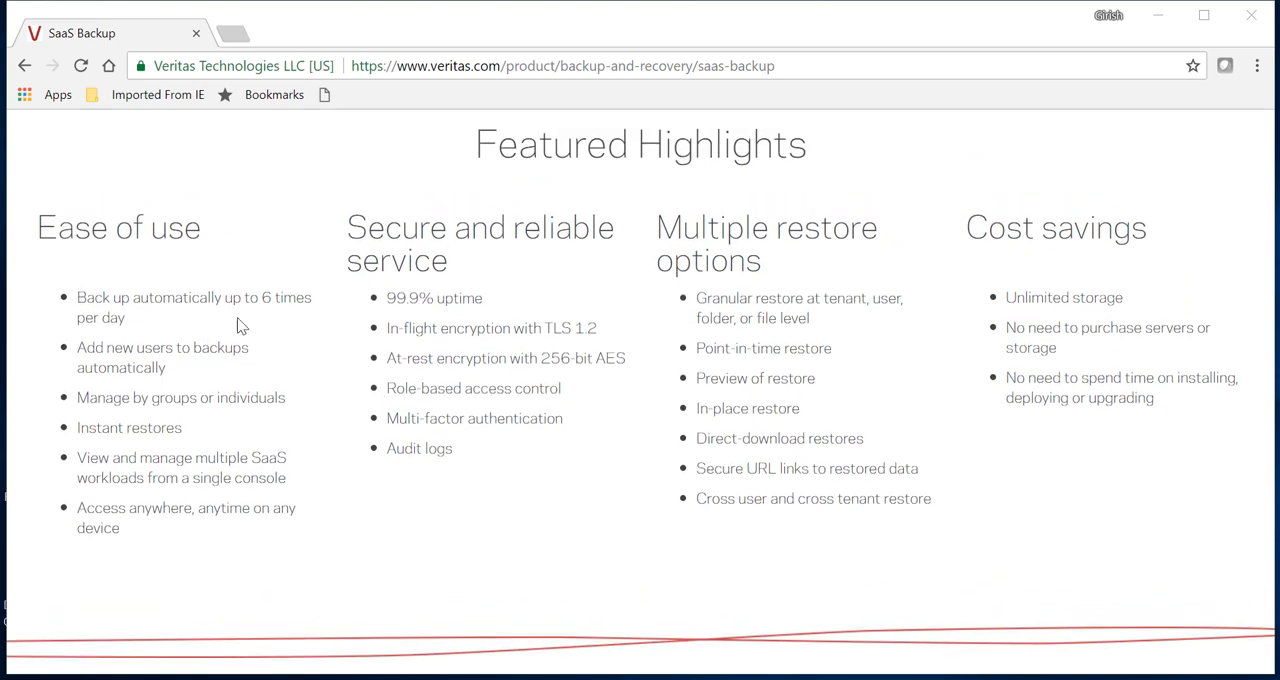
mouse_move(212, 340)
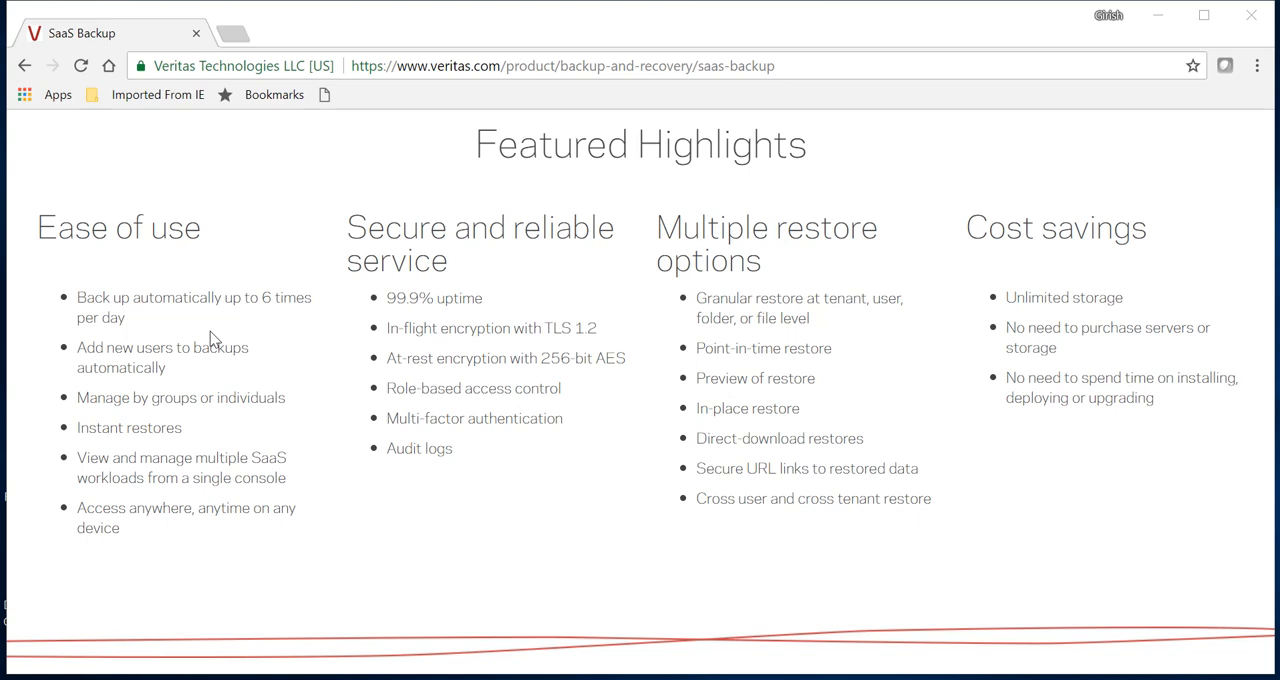
mouse_move(240, 330)
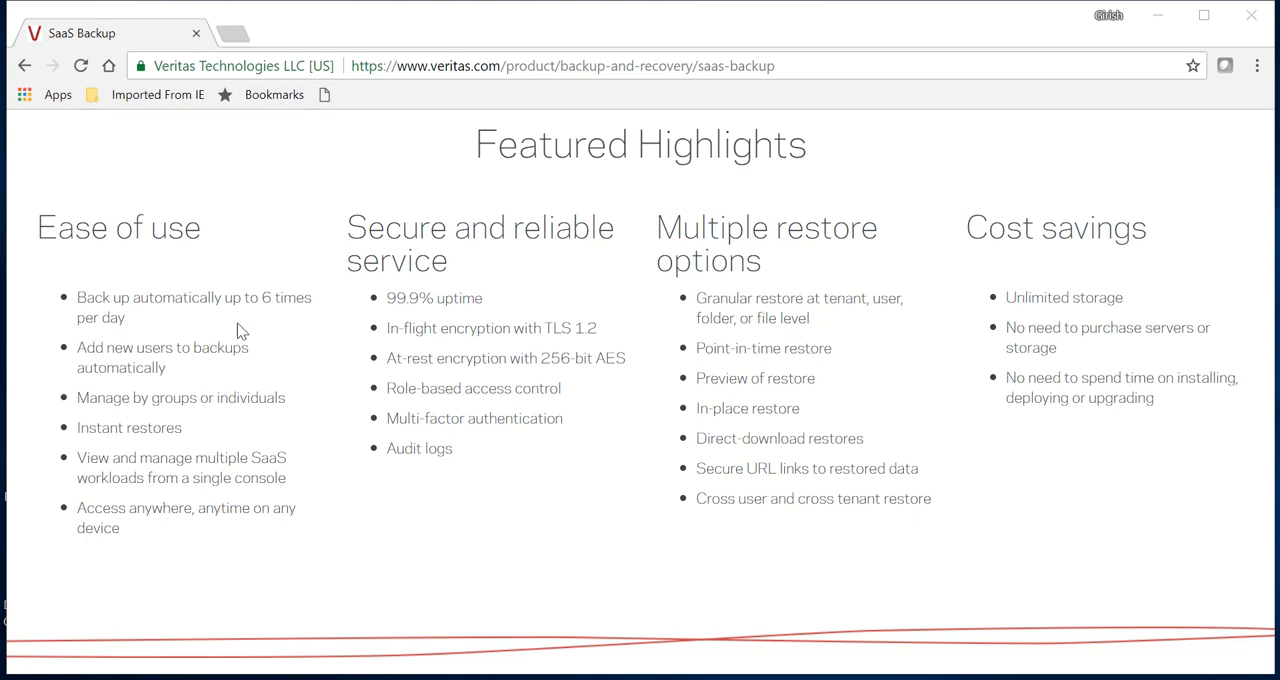
mouse_move(270, 330)
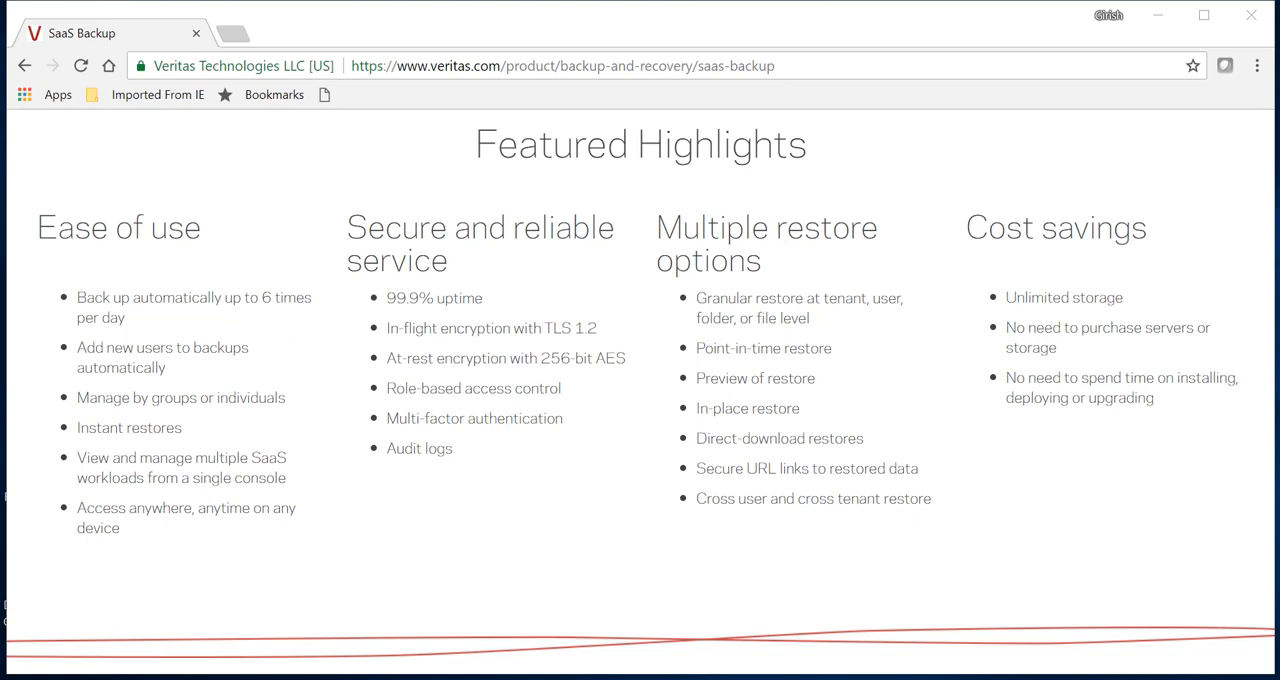
mouse_move(210, 371)
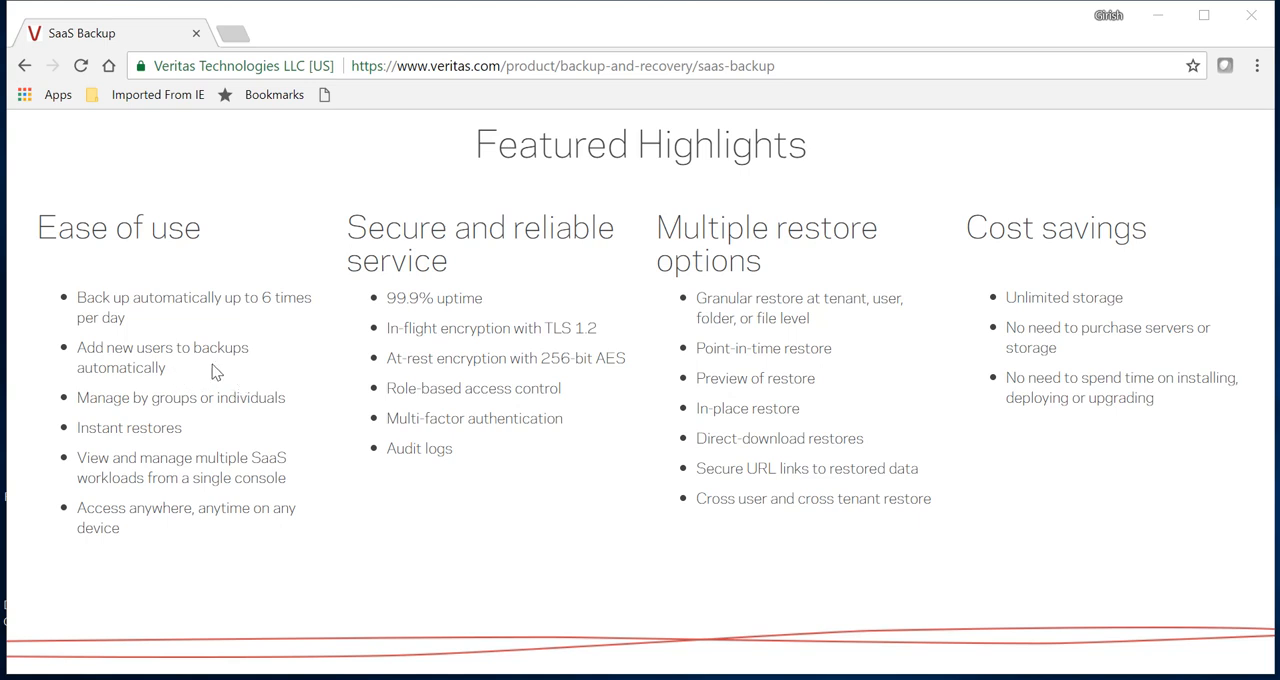
mouse_move(227, 376)
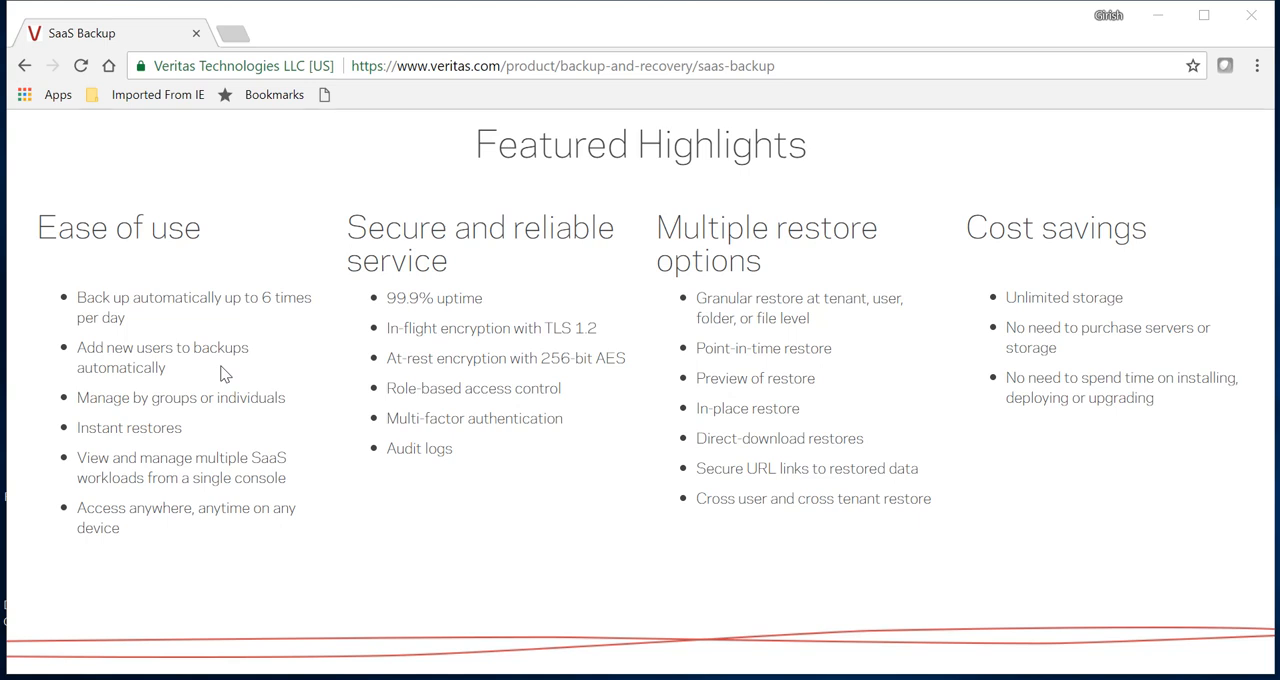
mouse_move(224, 423)
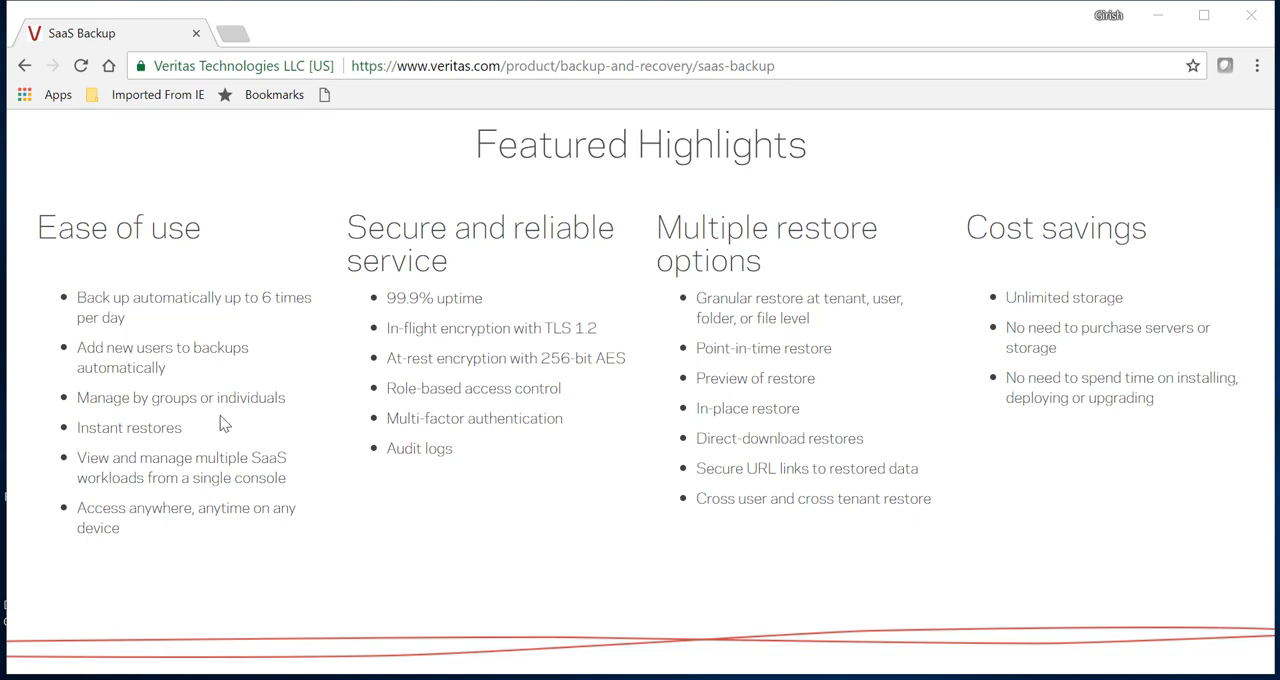
mouse_move(169, 450)
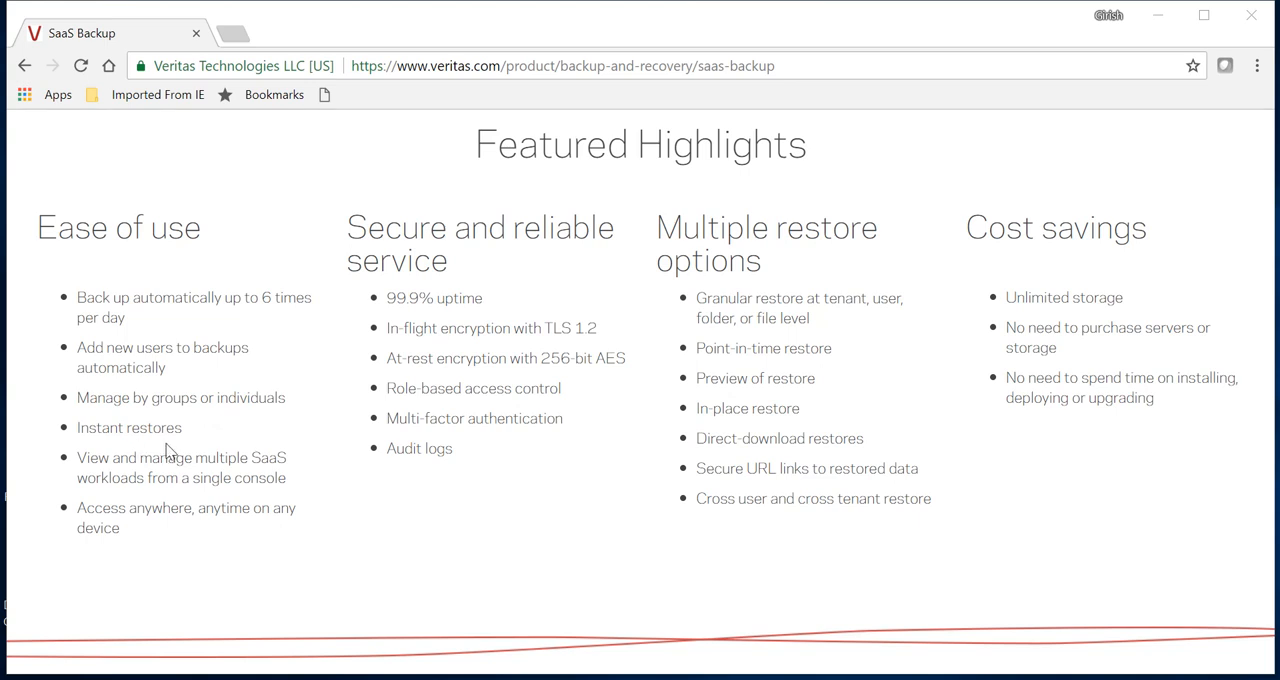
mouse_move(170, 452)
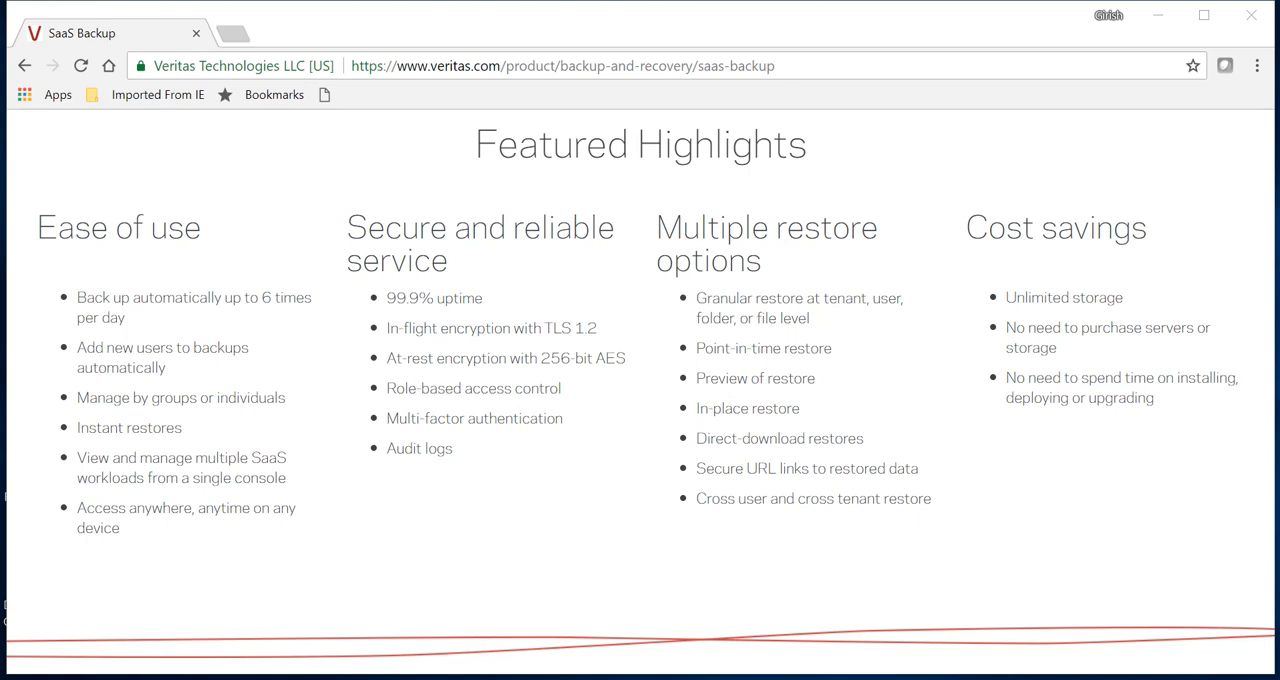
mouse_move(170, 554)
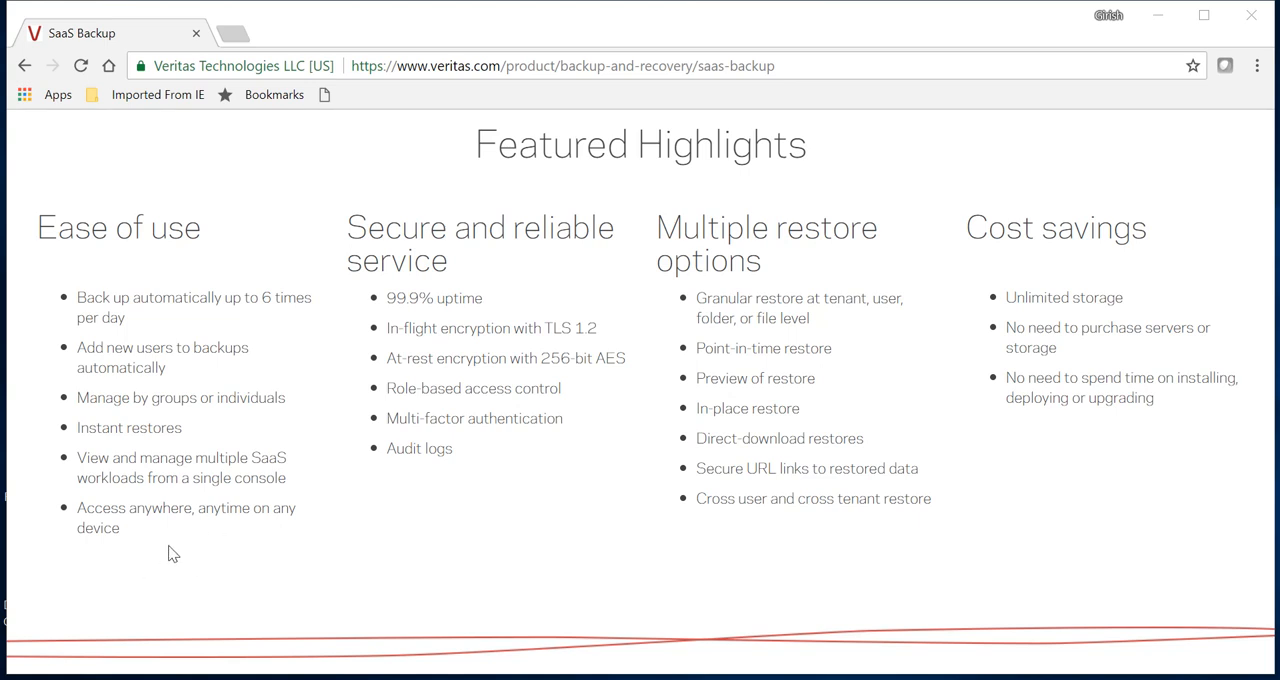
mouse_move(514, 374)
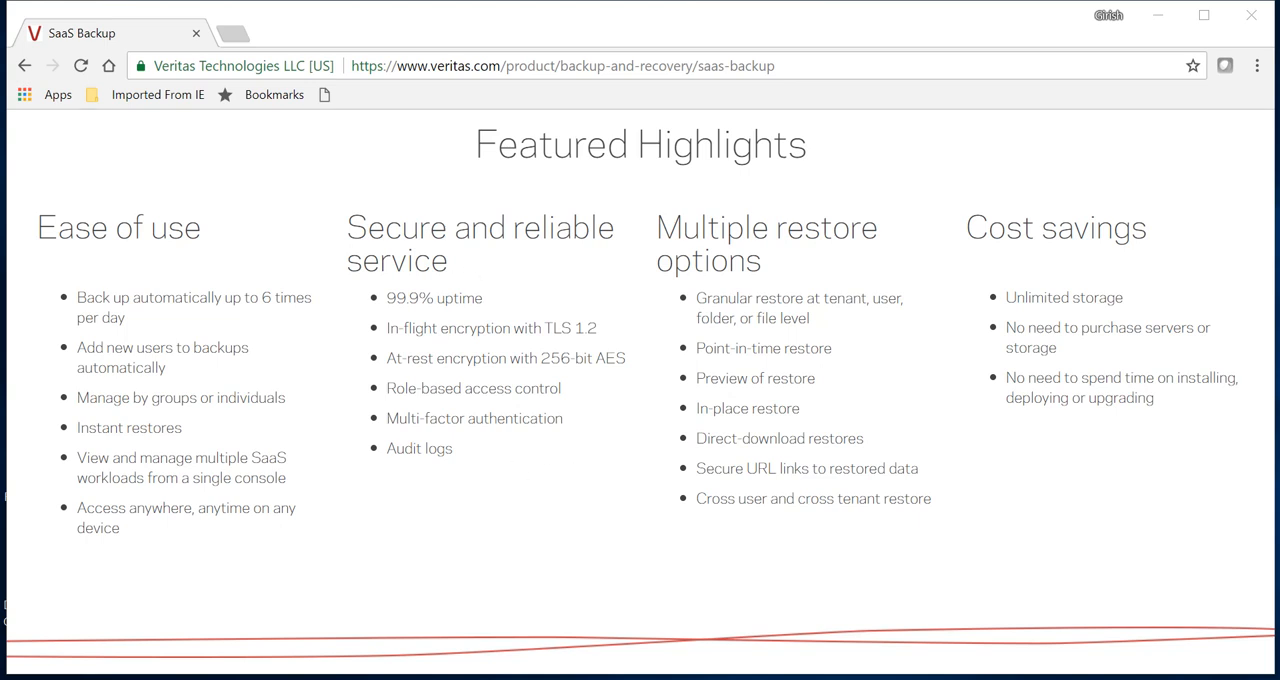
mouse_move(487, 345)
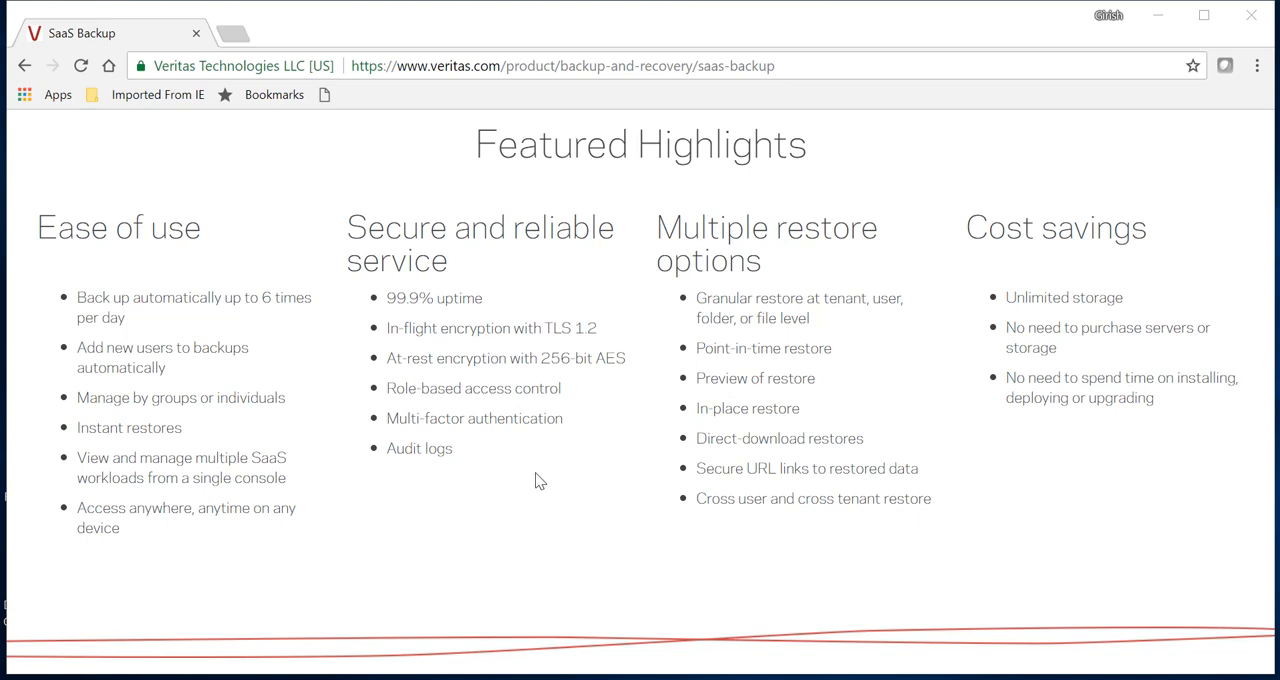
mouse_move(547, 484)
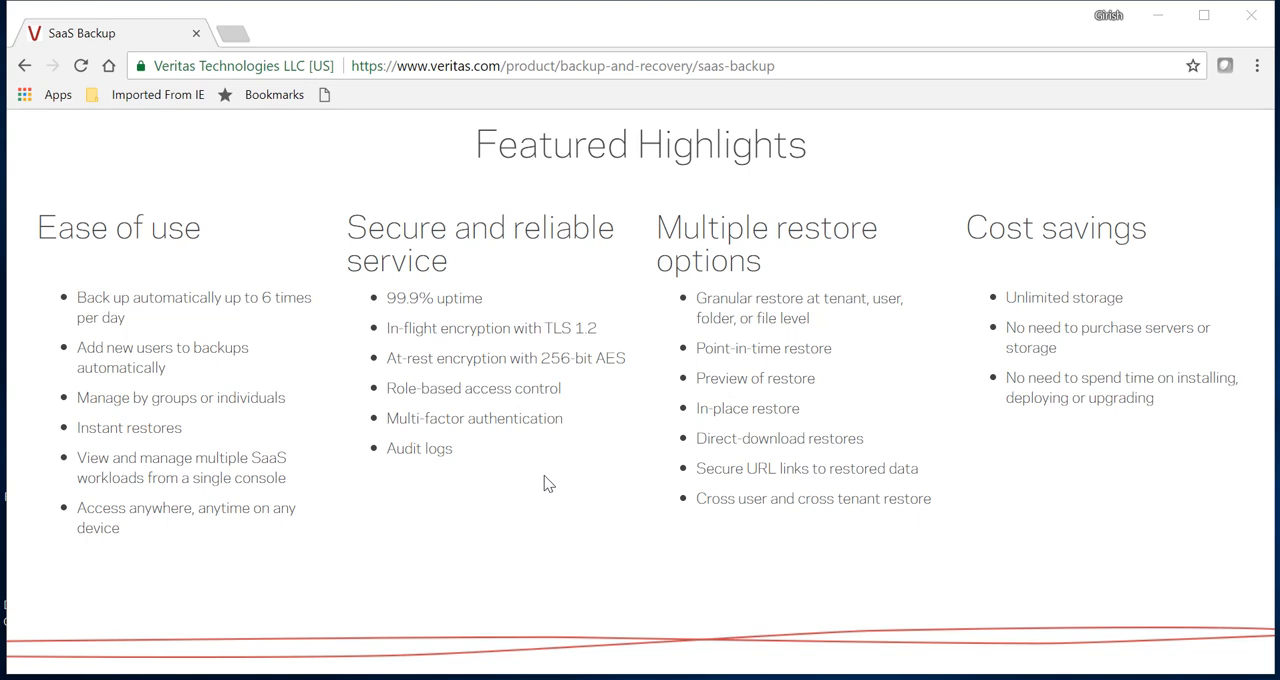
mouse_move(693, 332)
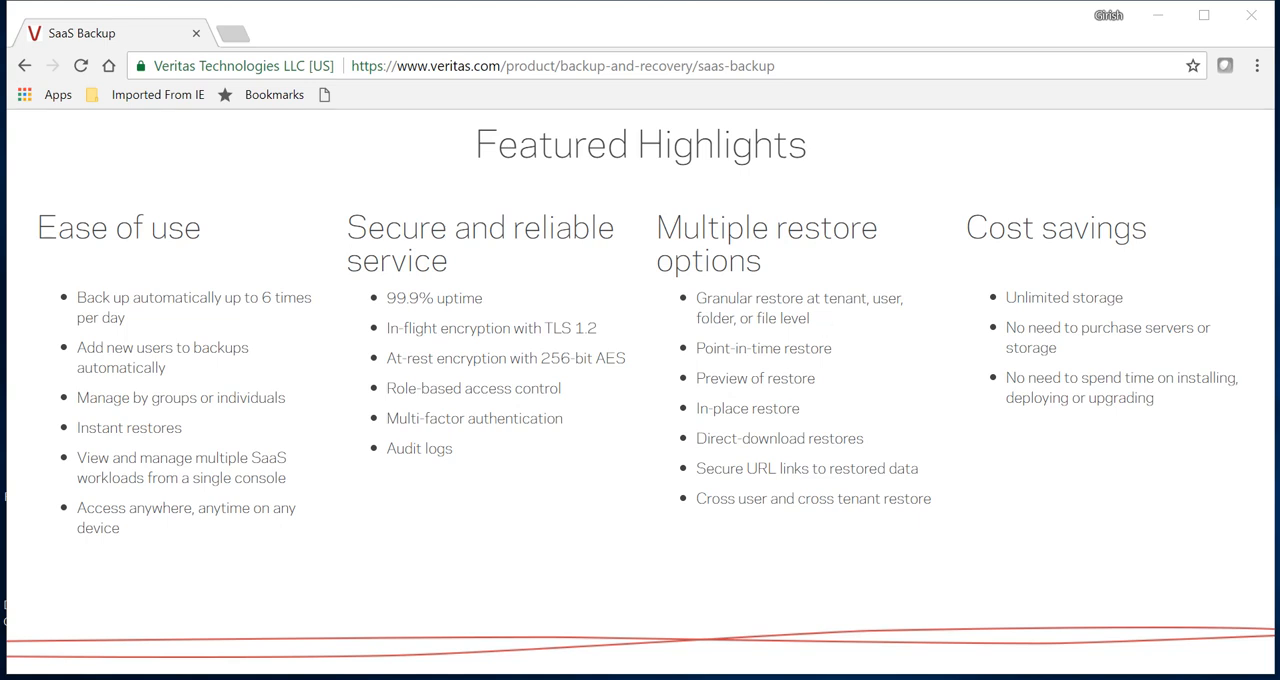
mouse_move(877, 388)
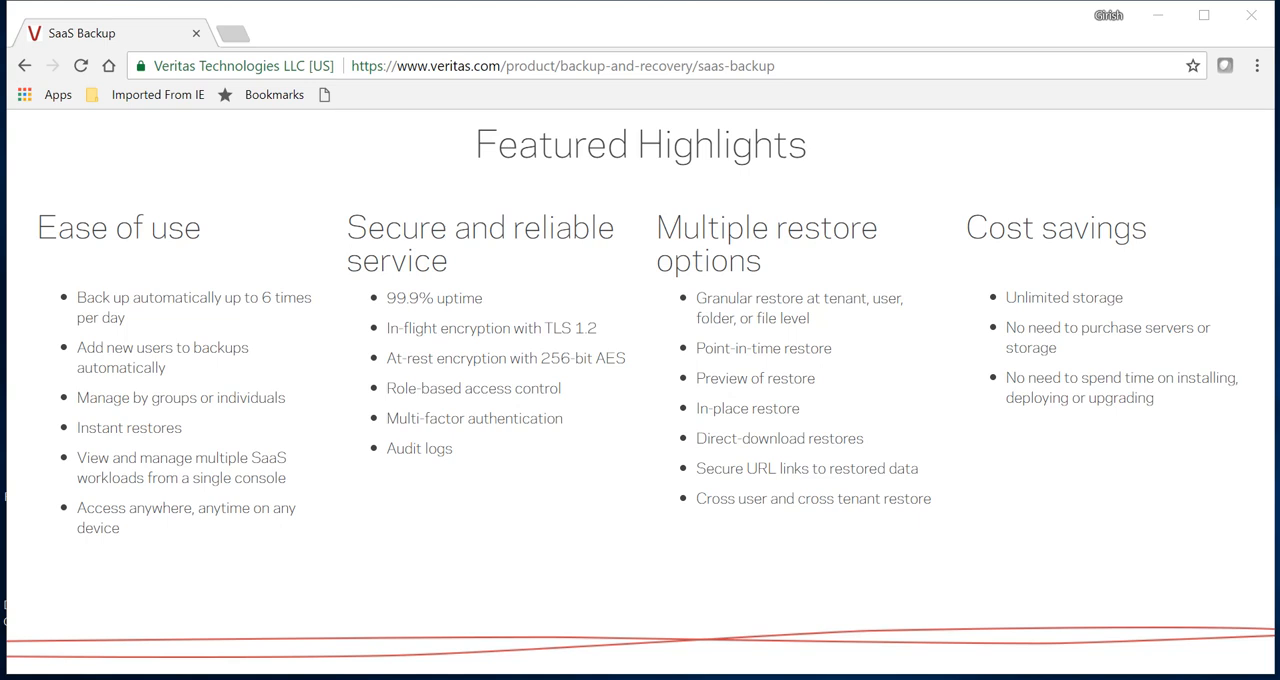
mouse_move(1018, 255)
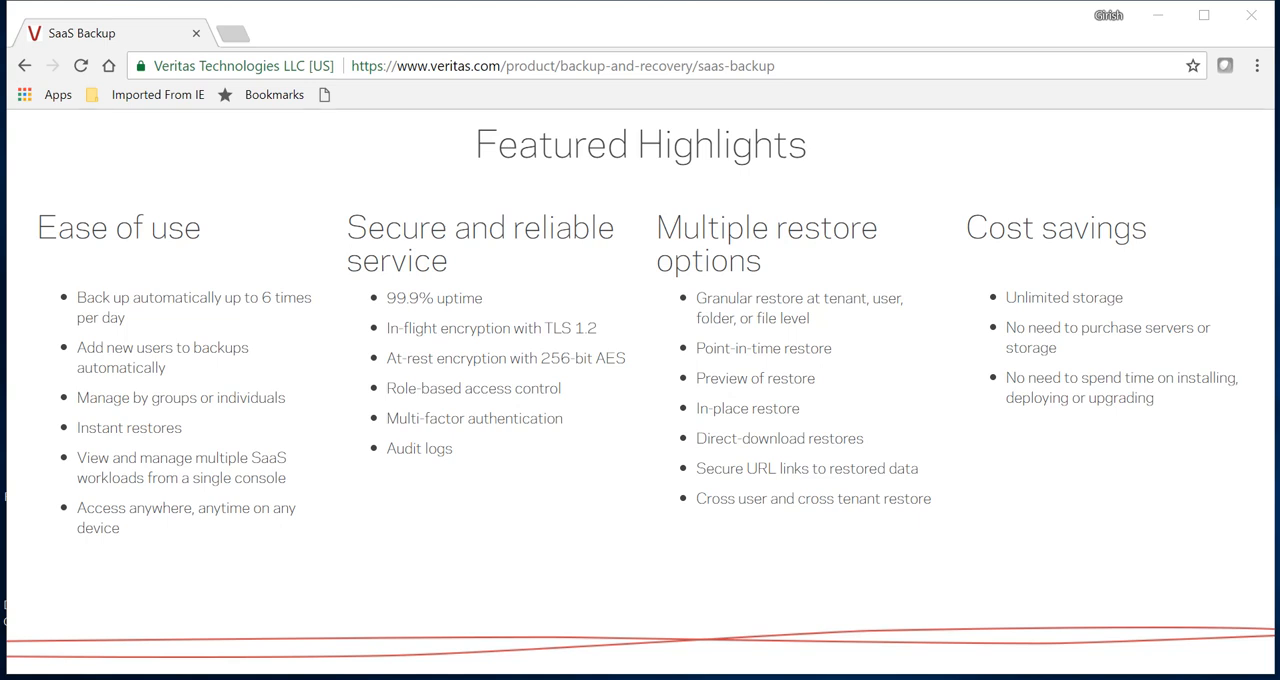
mouse_move(1170, 526)
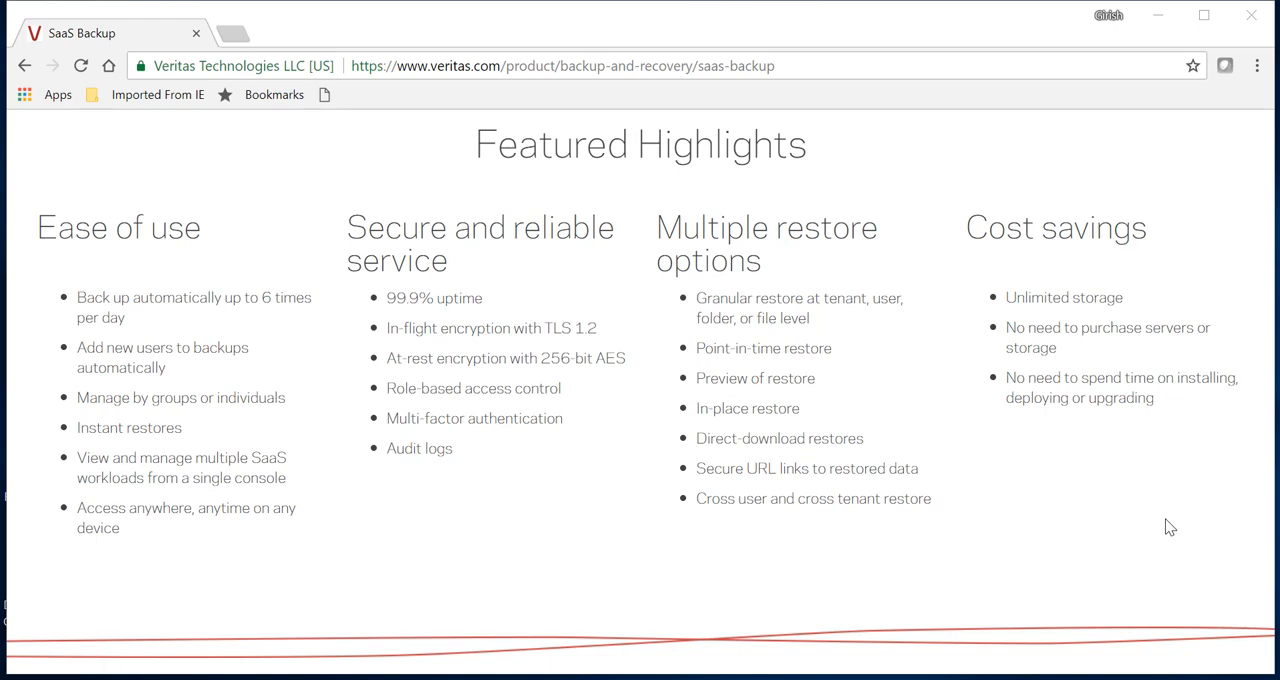
scroll("down", 3)
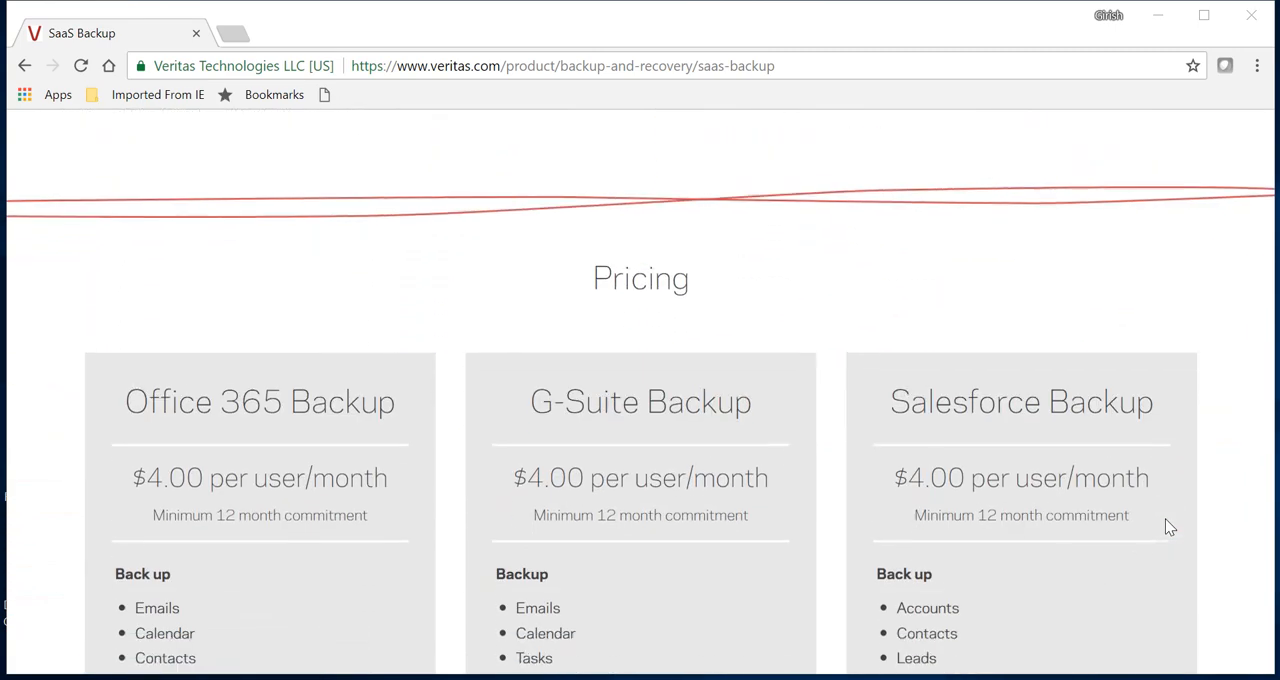
scroll("down", 3)
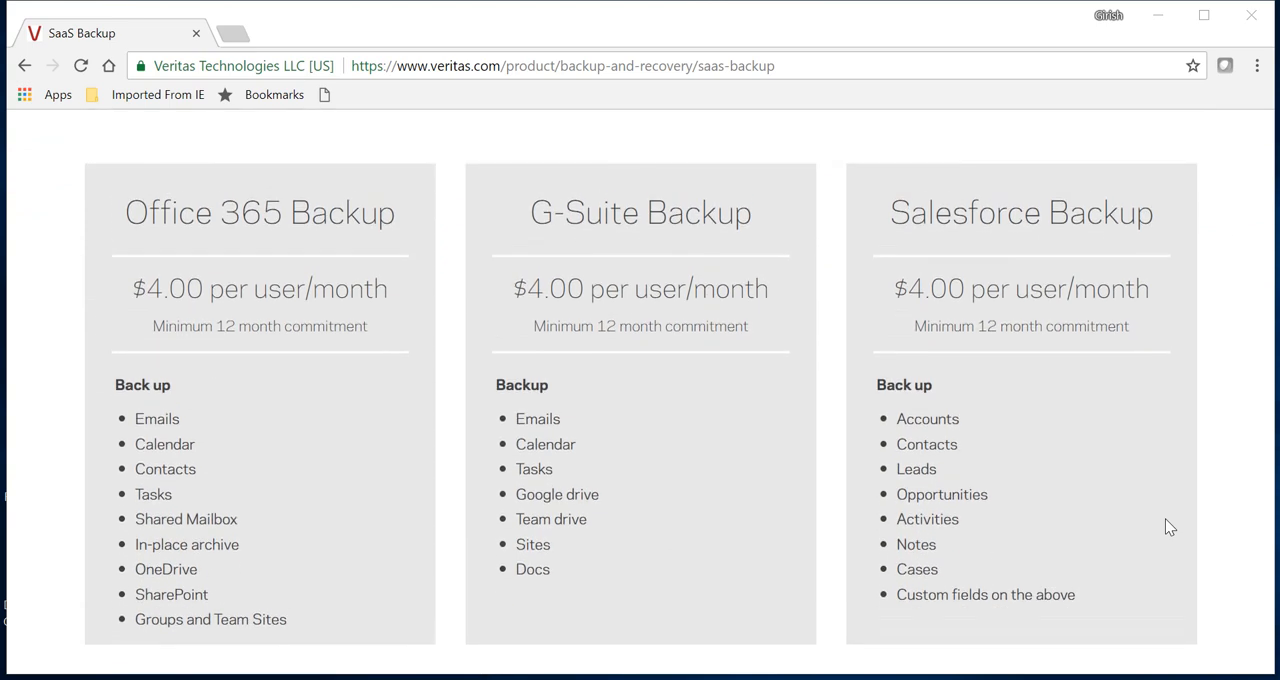
scroll("down", 3)
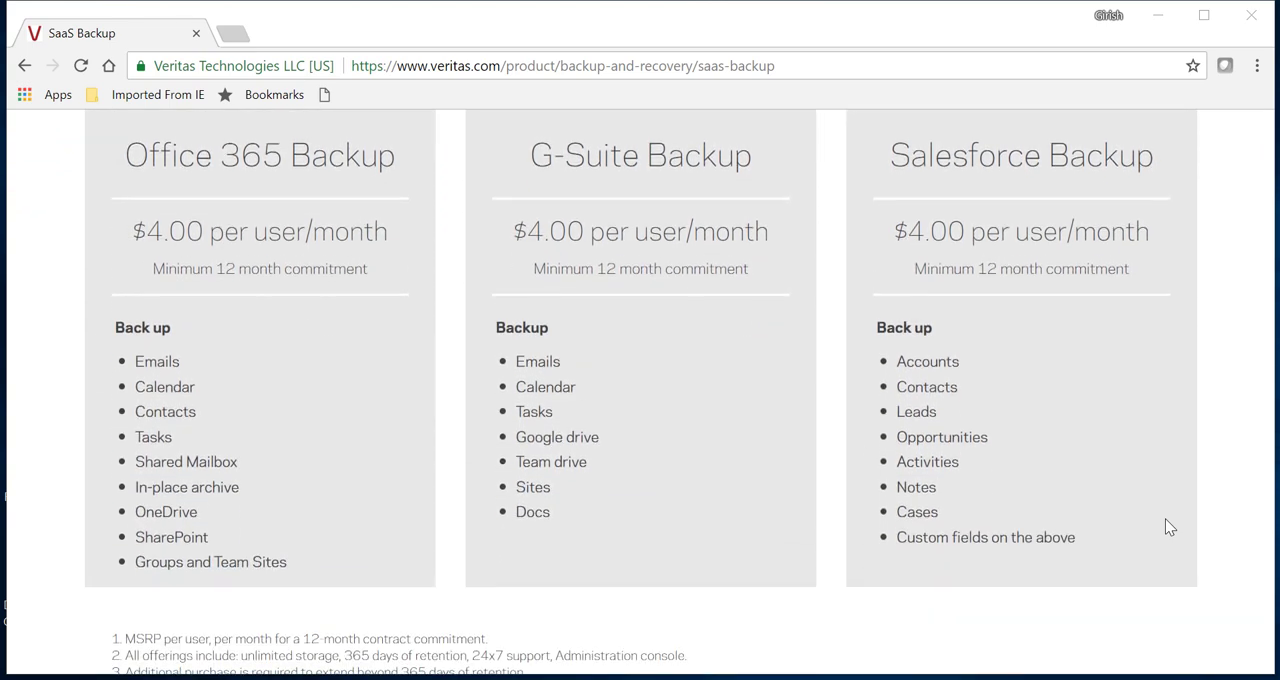
mouse_move(127, 334)
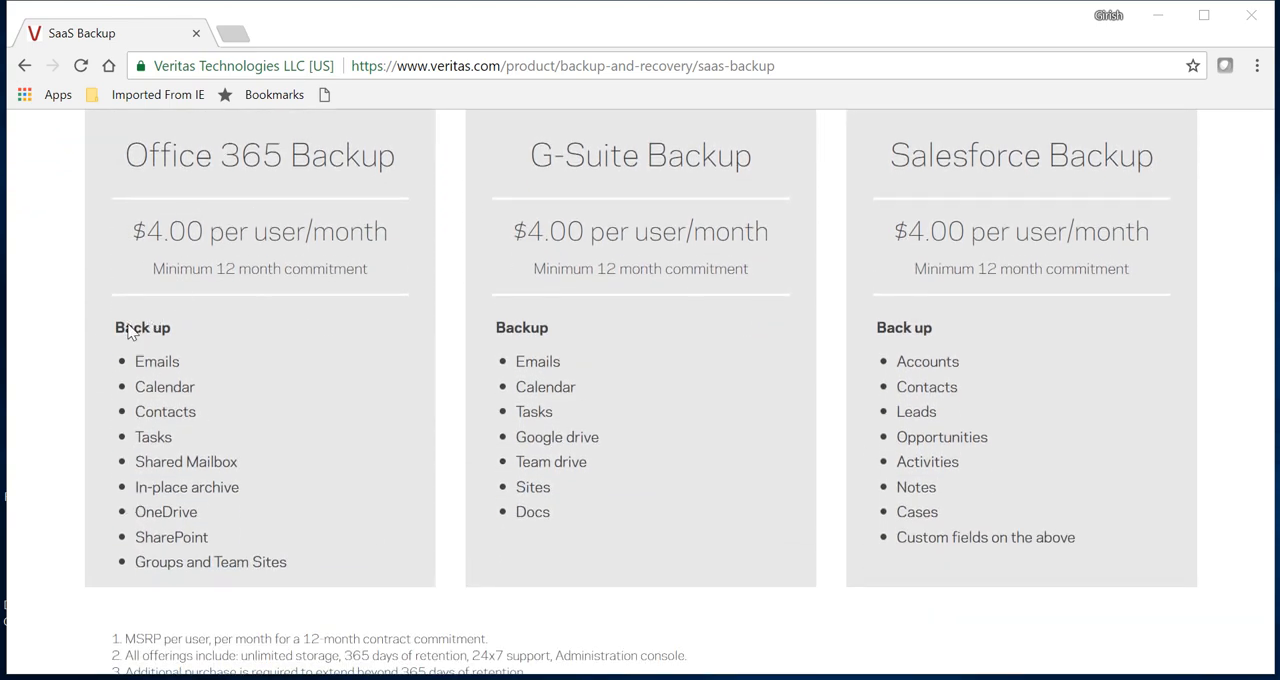
mouse_move(247, 435)
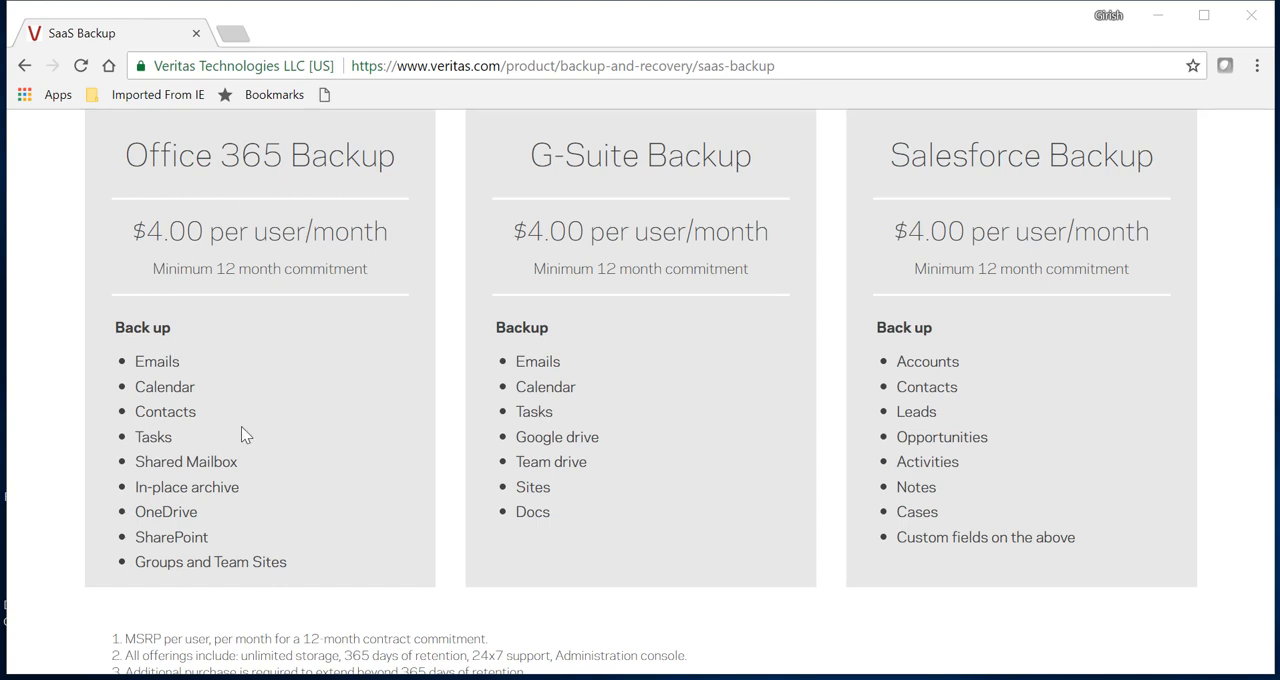
mouse_move(203, 512)
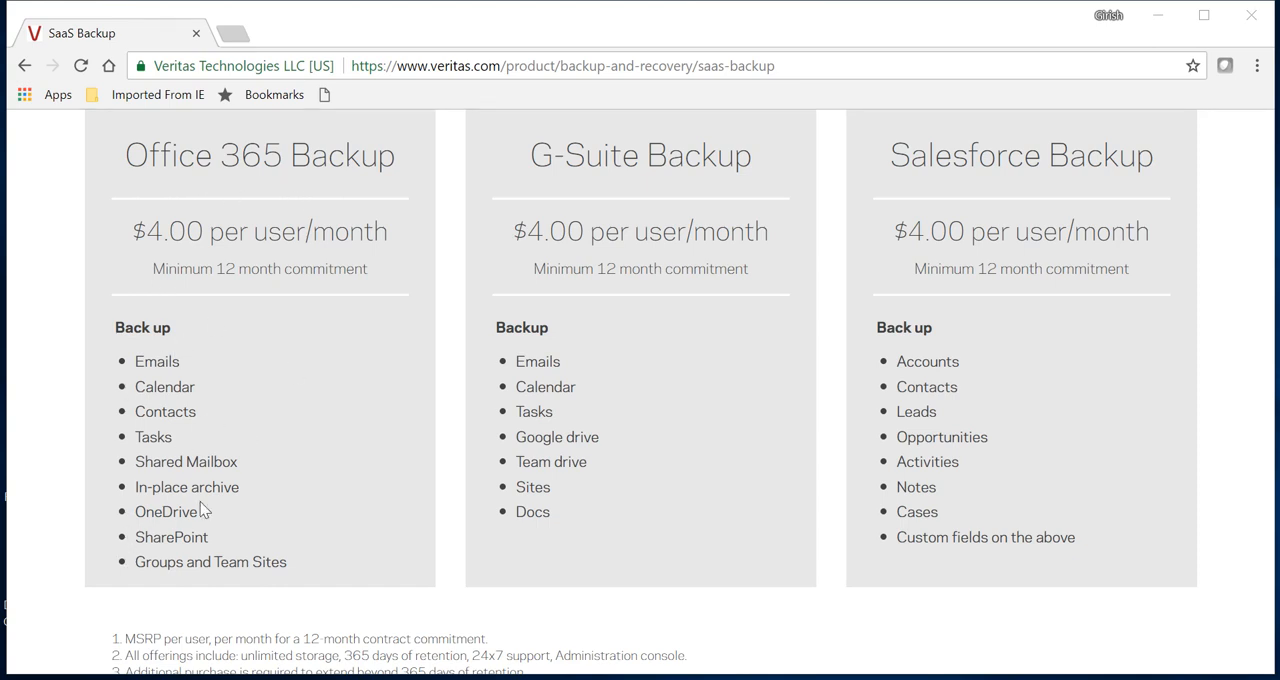
mouse_move(268, 516)
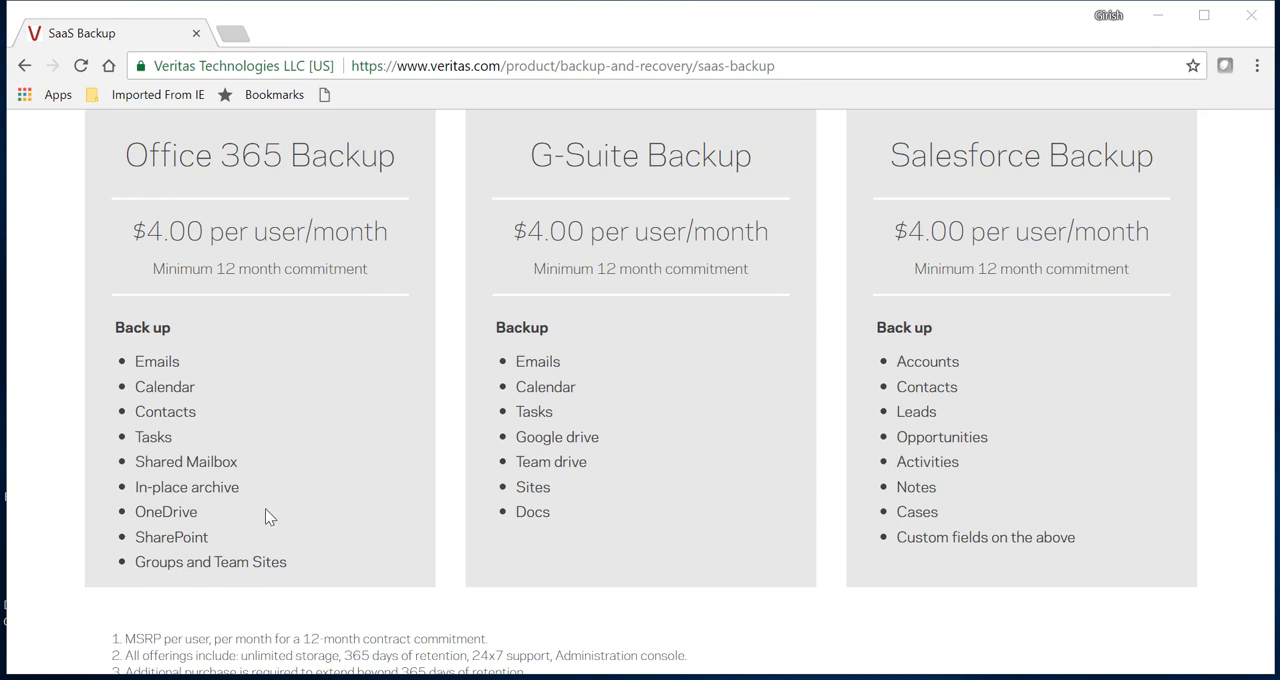
mouse_move(572, 353)
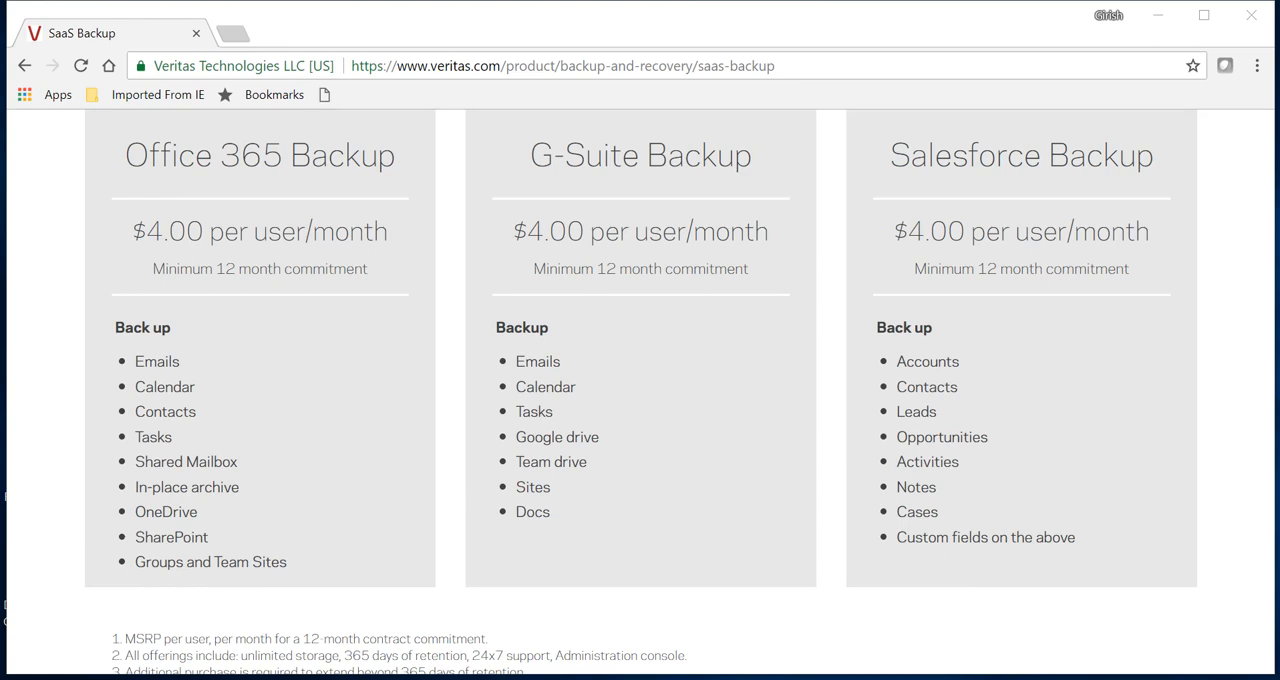
mouse_move(402, 608)
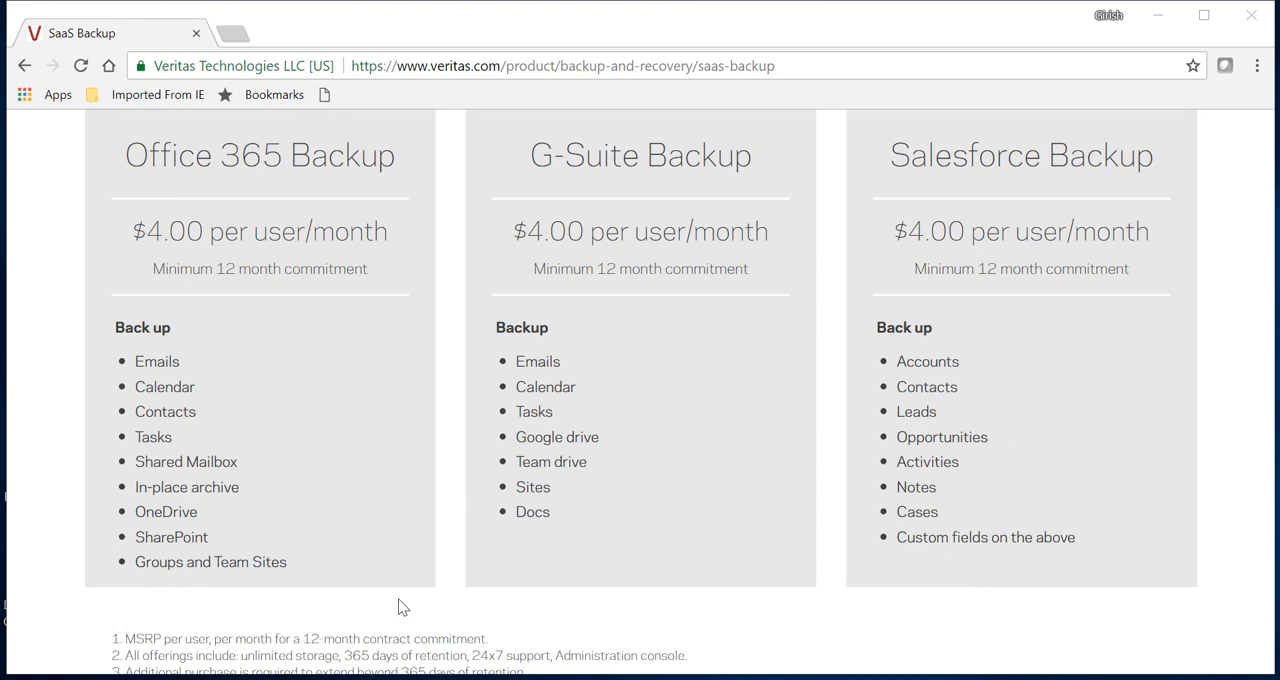
- Scroll back up to the SaaS Backup banner with the Free 14-day trial offer
scroll("down", 3)
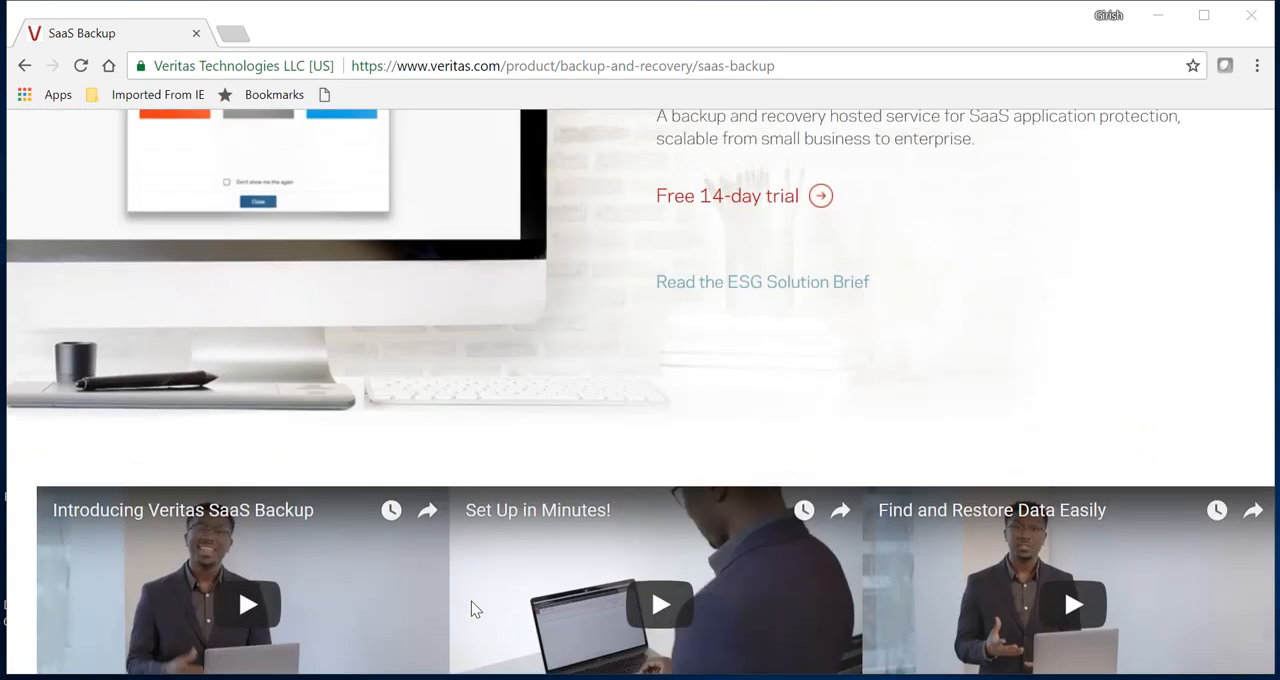
scroll("up", 3)
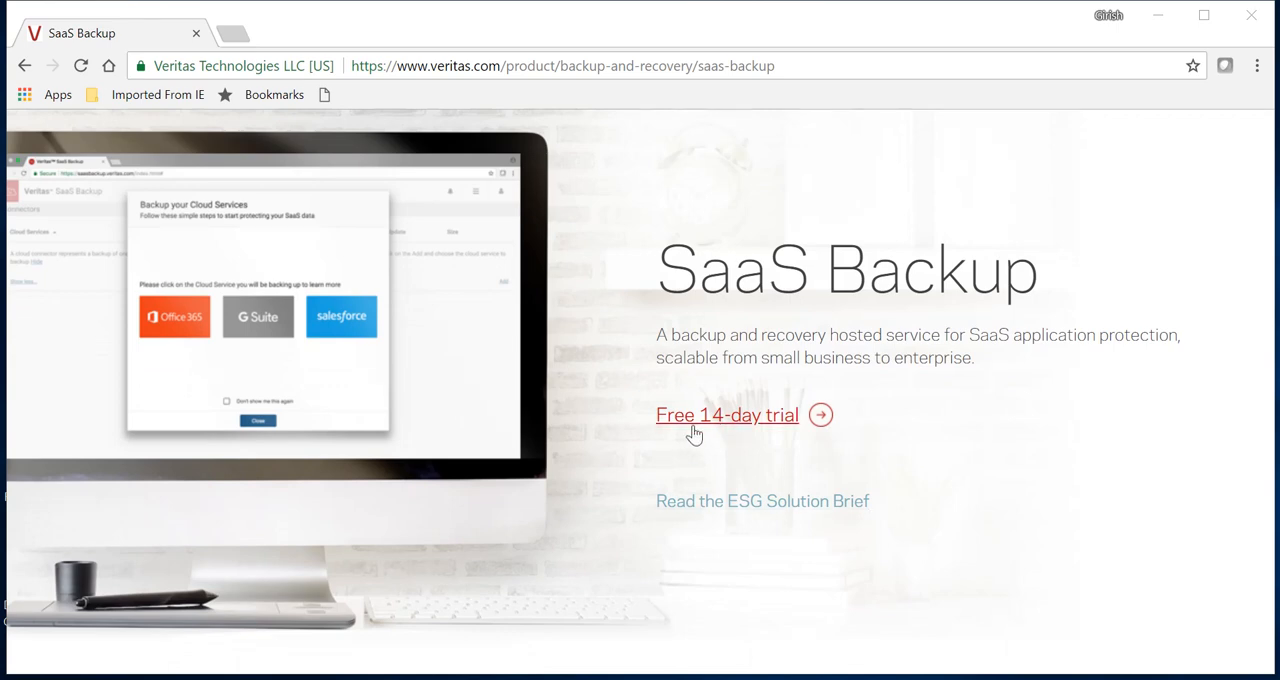
mouse_move(708, 428)
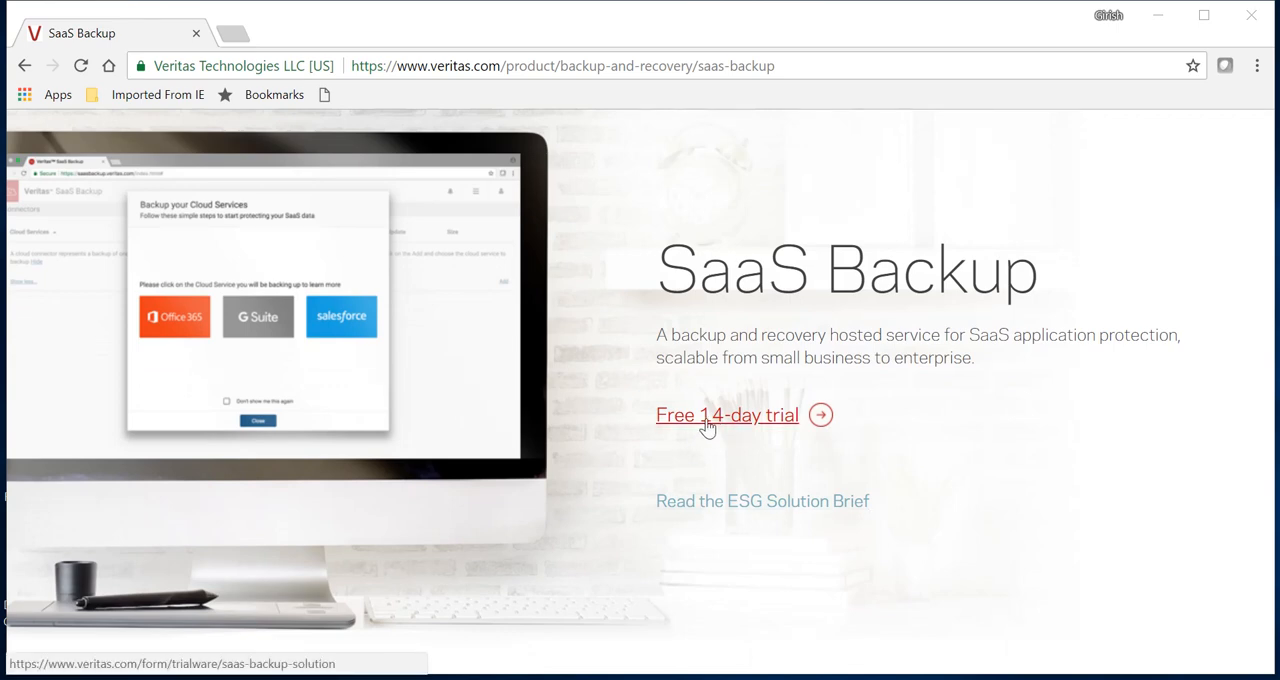
mouse_move(957, 459)
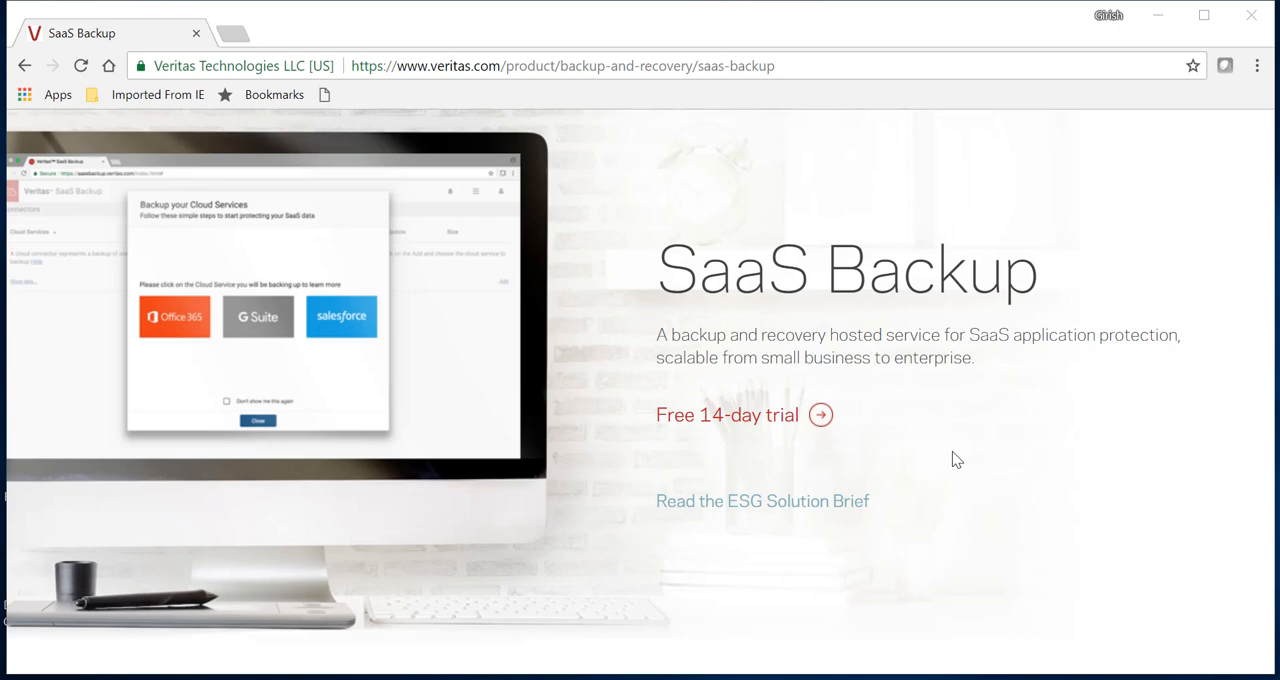
mouse_move(797, 481)
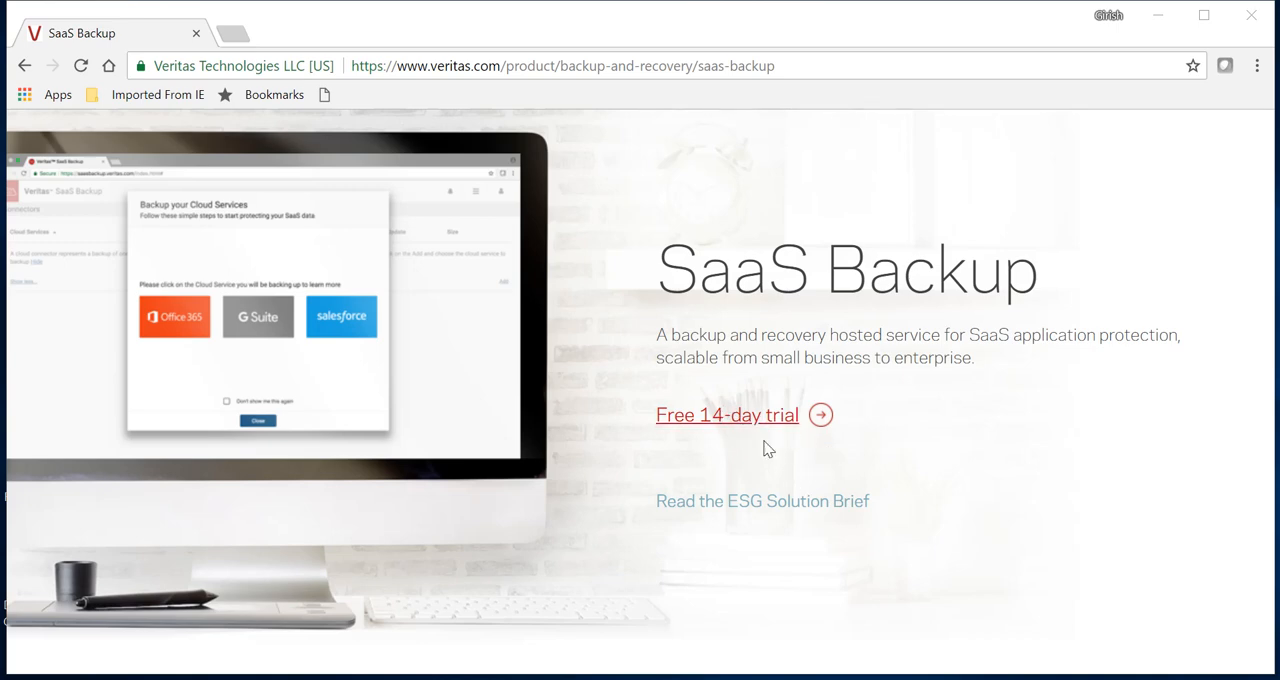
mouse_move(788, 460)
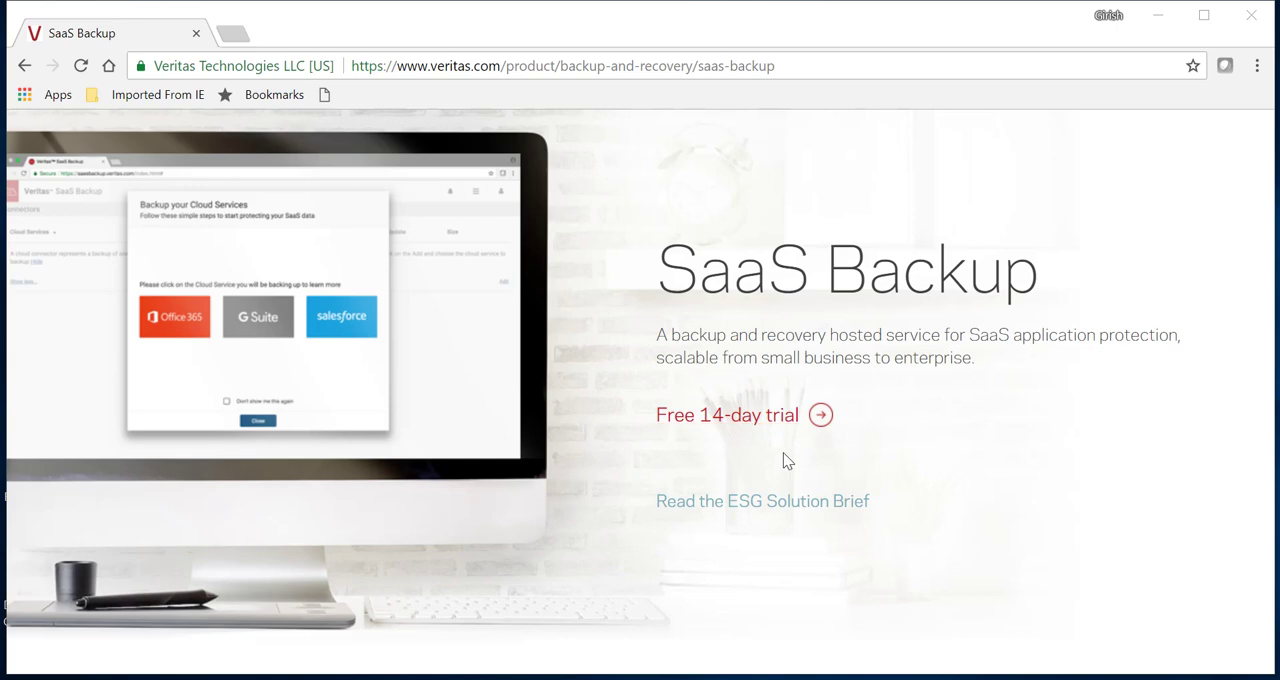
mouse_move(1065, 499)
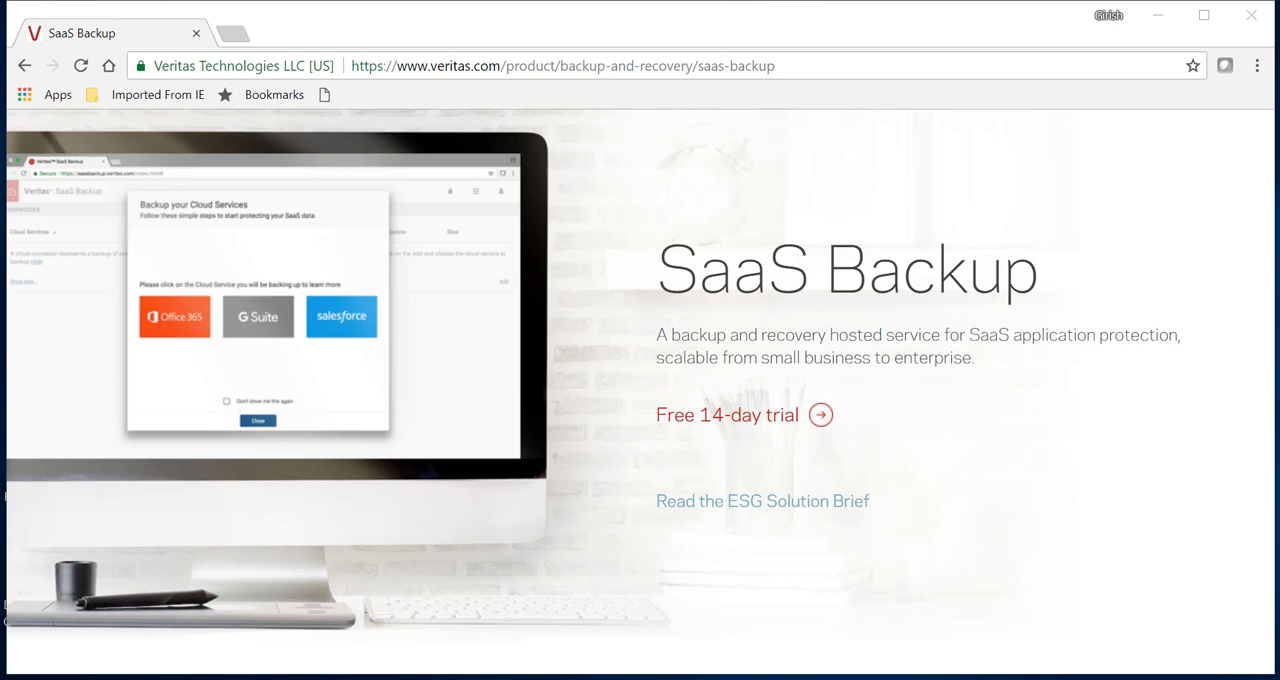
mouse_move(995, 538)
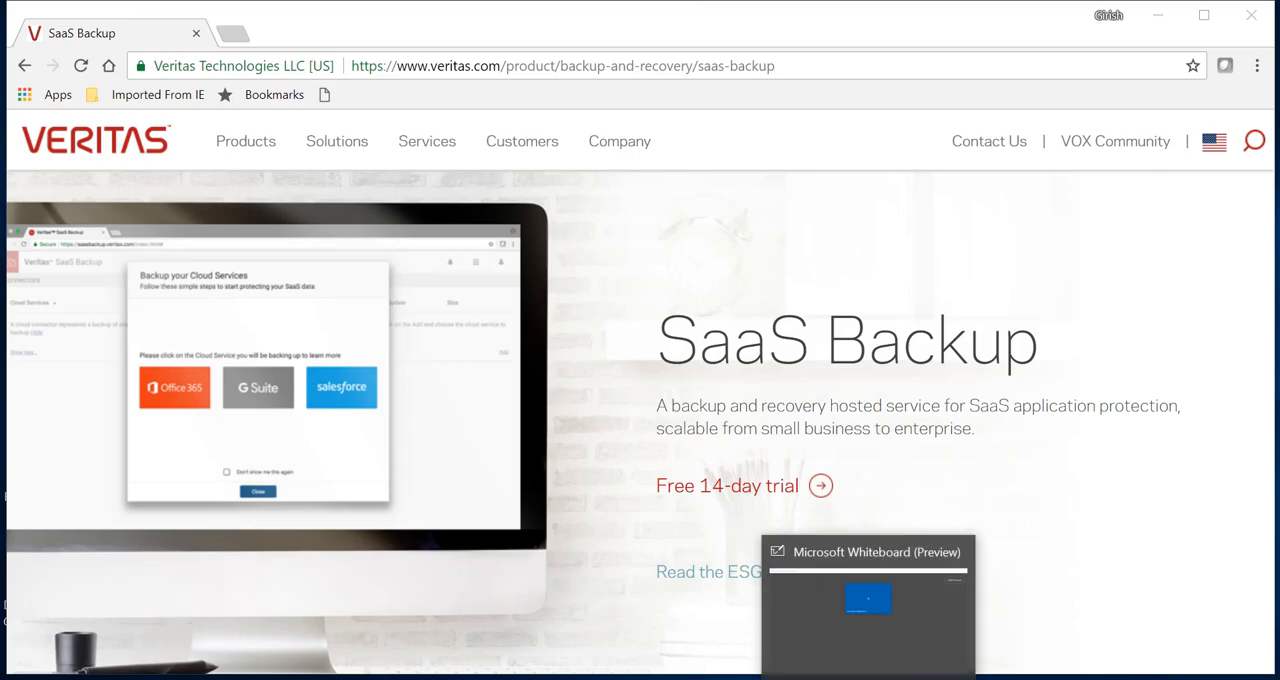
- Bring Whiteboard to the front, choose the red pen, and decline tablet mode
left_click(866, 552)
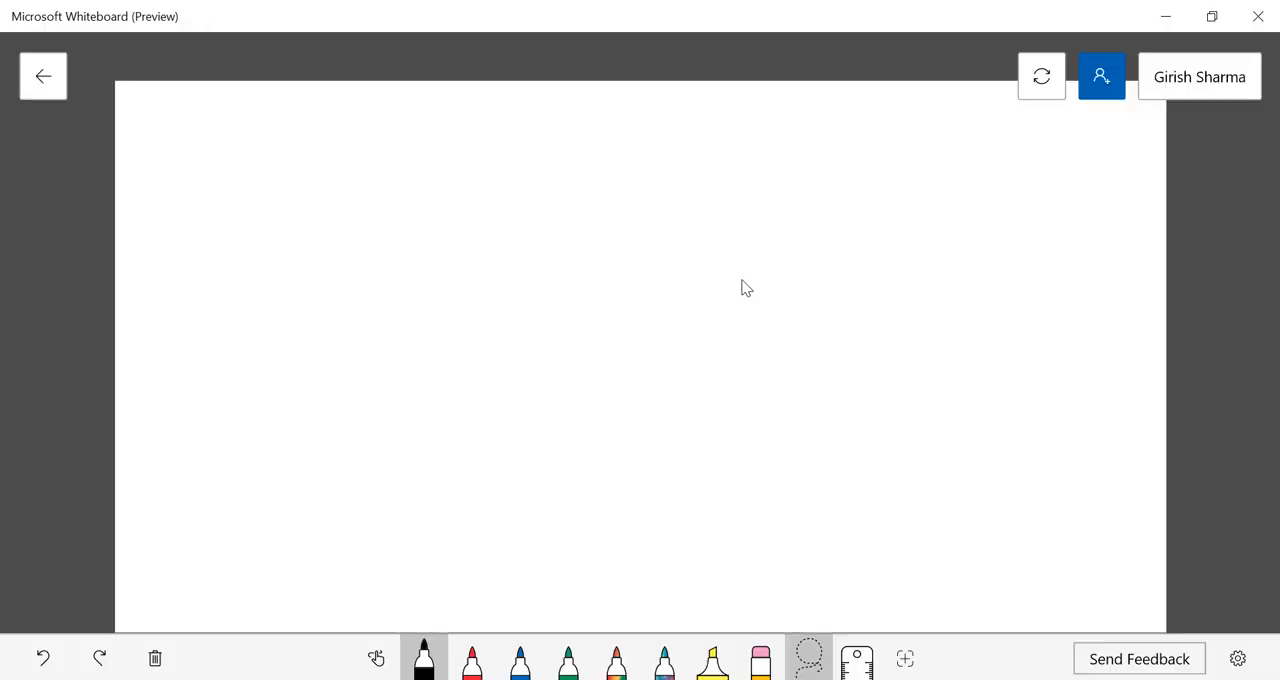
left_click(471, 660)
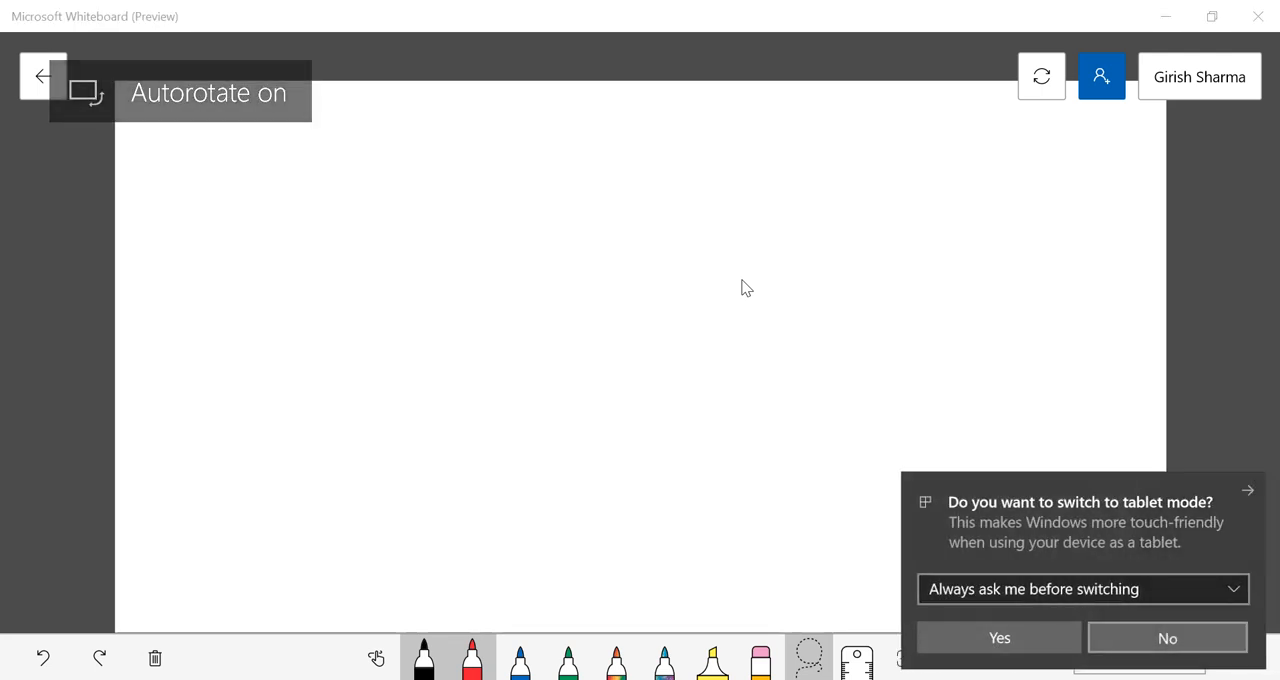
left_click(1173, 637)
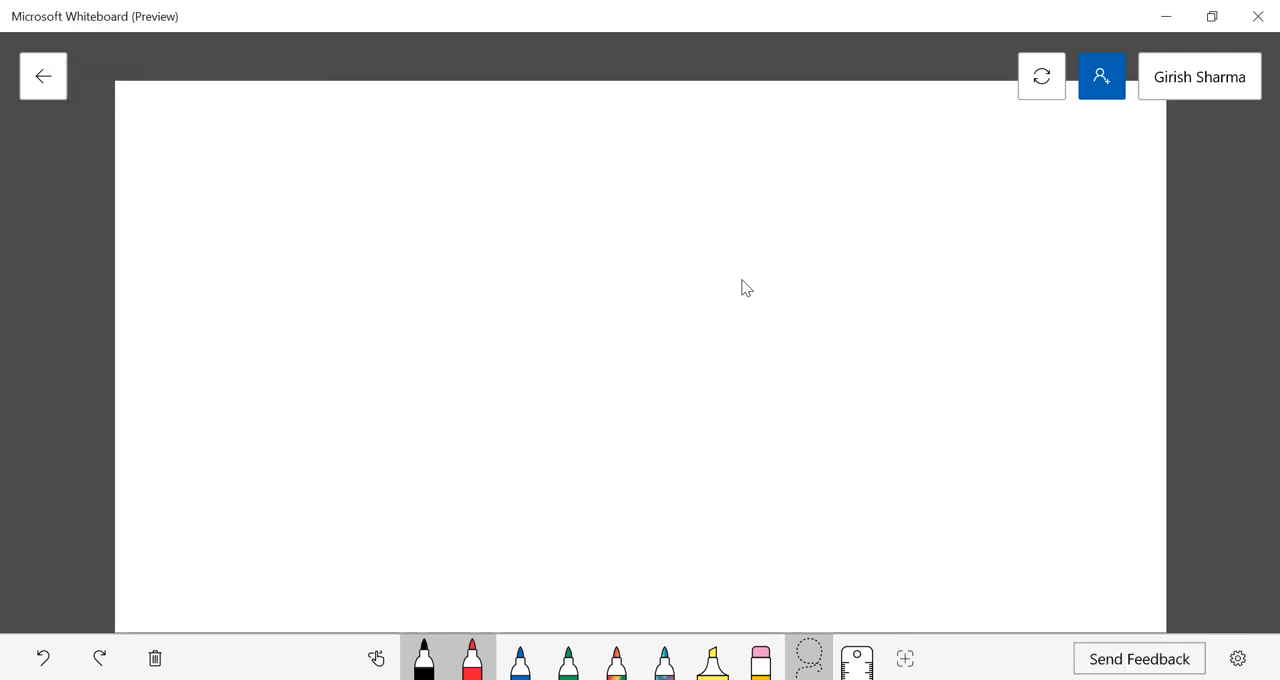
- Handwrite and underline the red heading 'Veritas SaaS B/UP & Restore'
left_click_drag(285, 105, 310, 125)
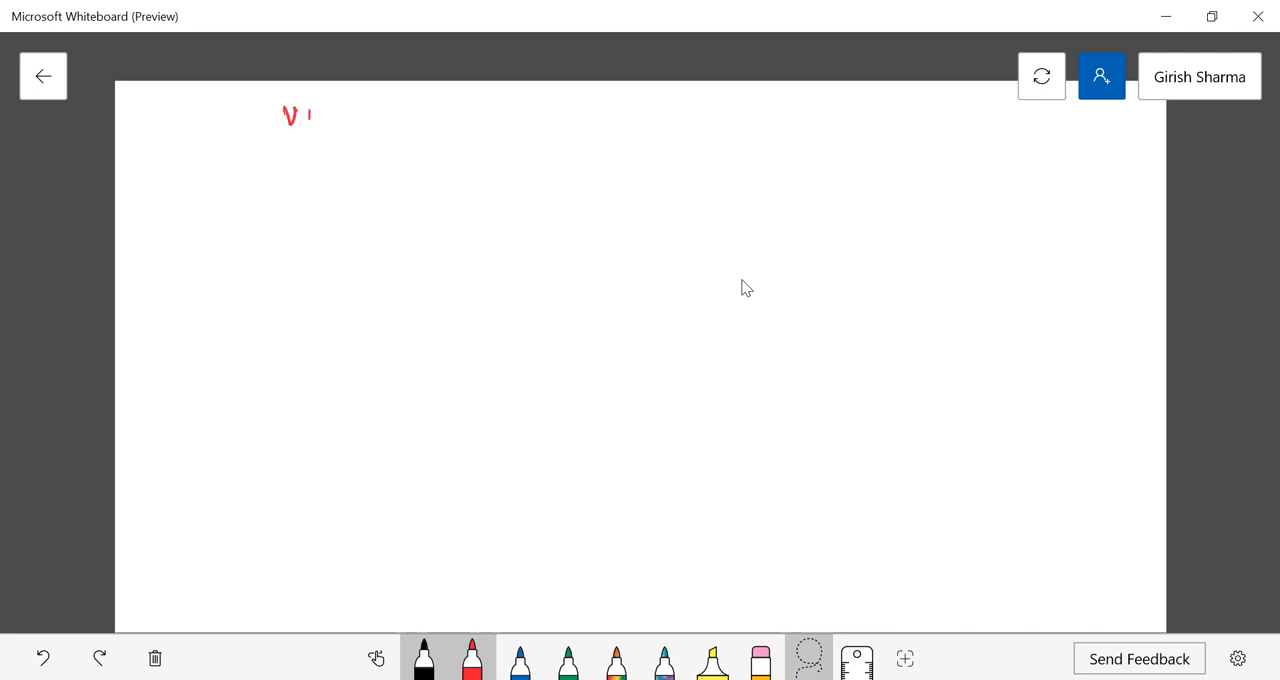
left_click_drag(310, 115, 375, 115)
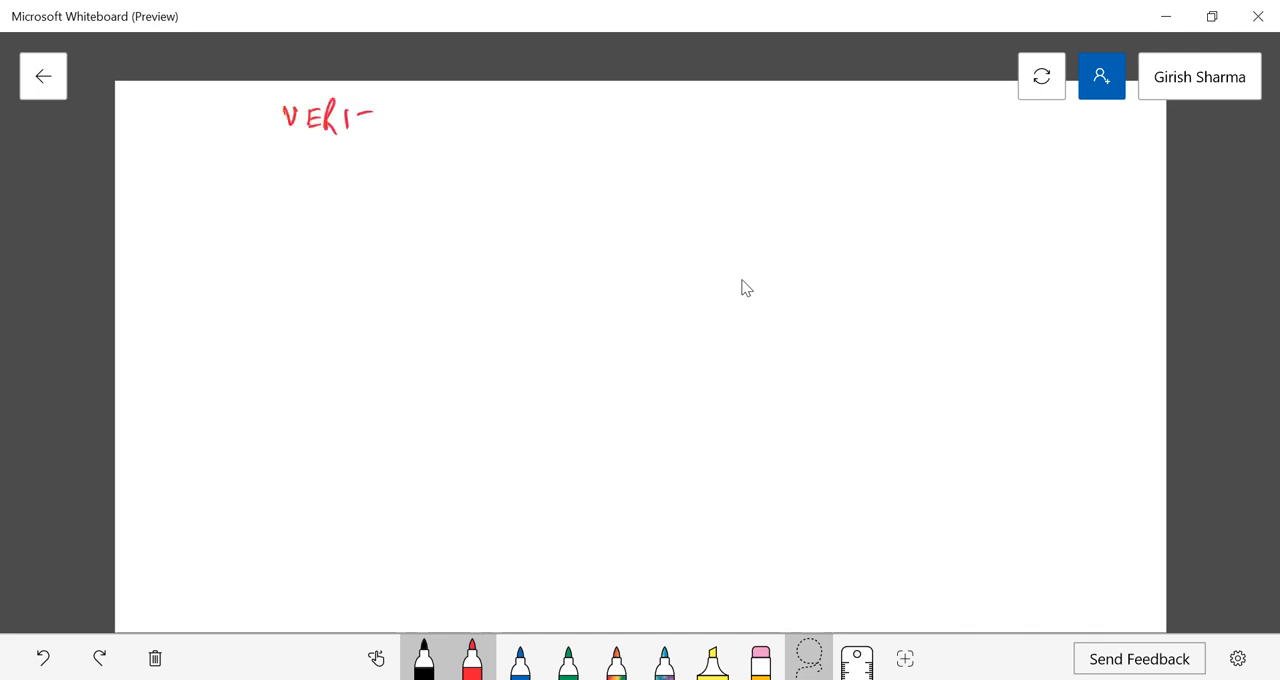
left_click_drag(370, 115, 480, 120)
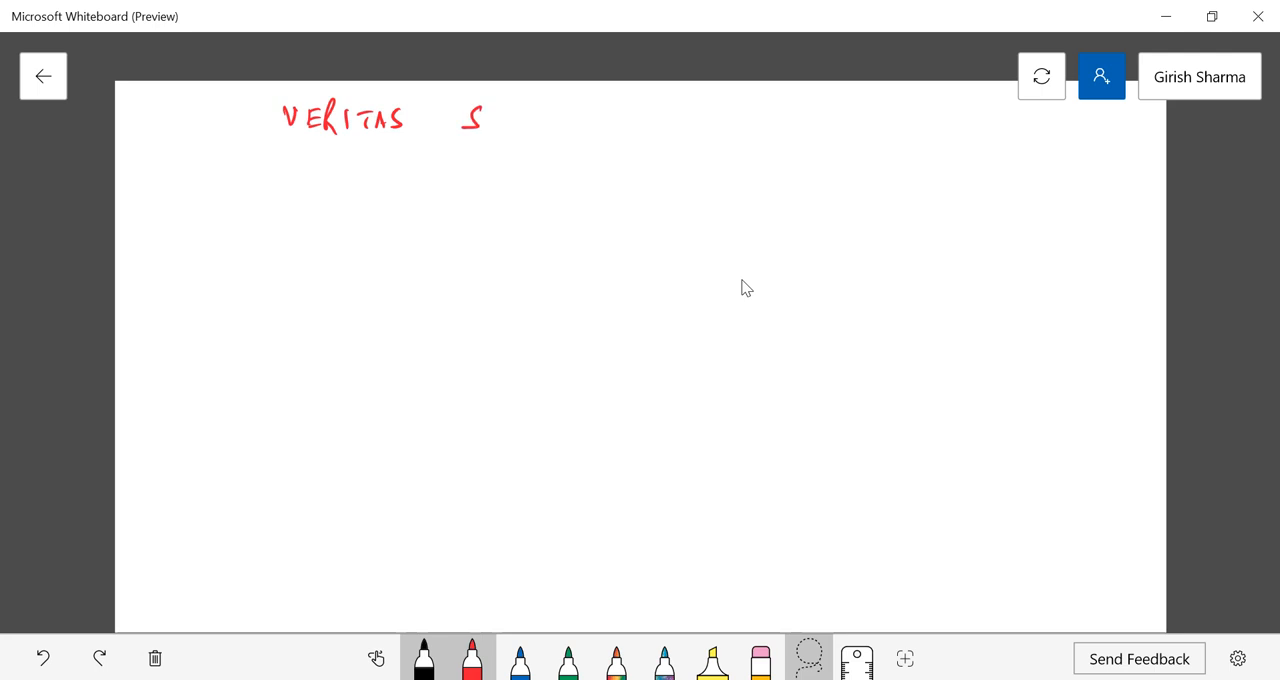
left_click_drag(460, 120, 575, 120)
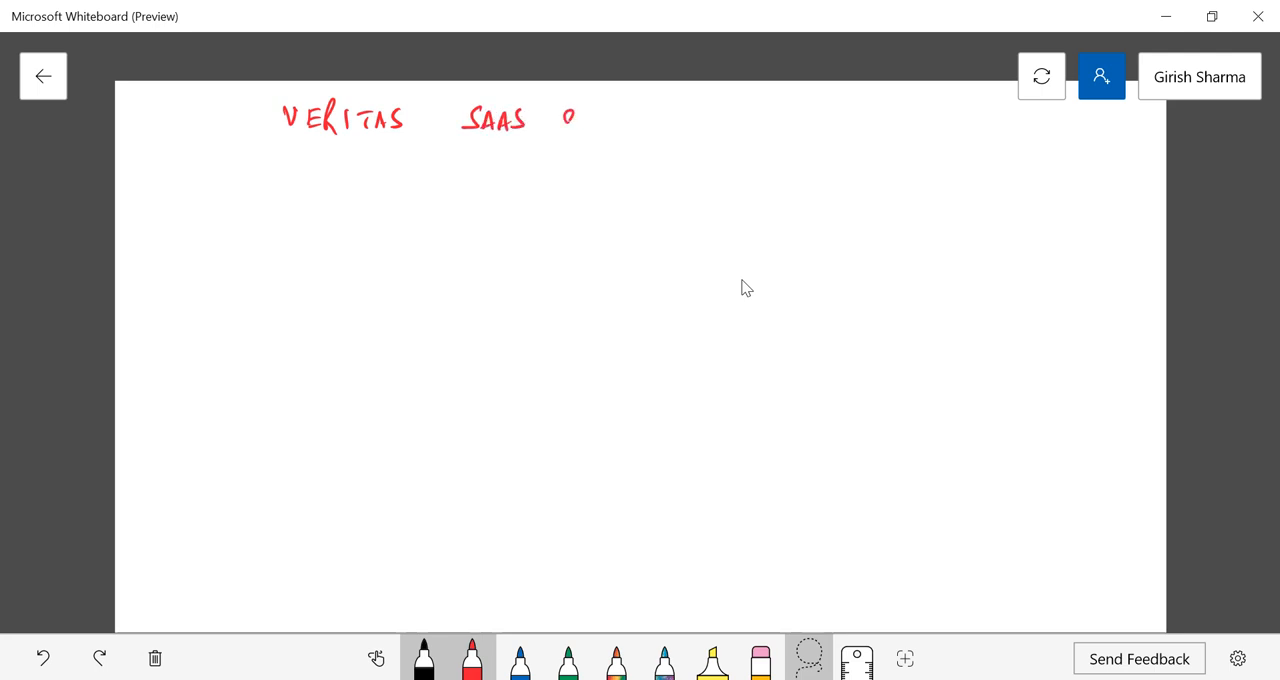
left_click_drag(565, 120, 650, 120)
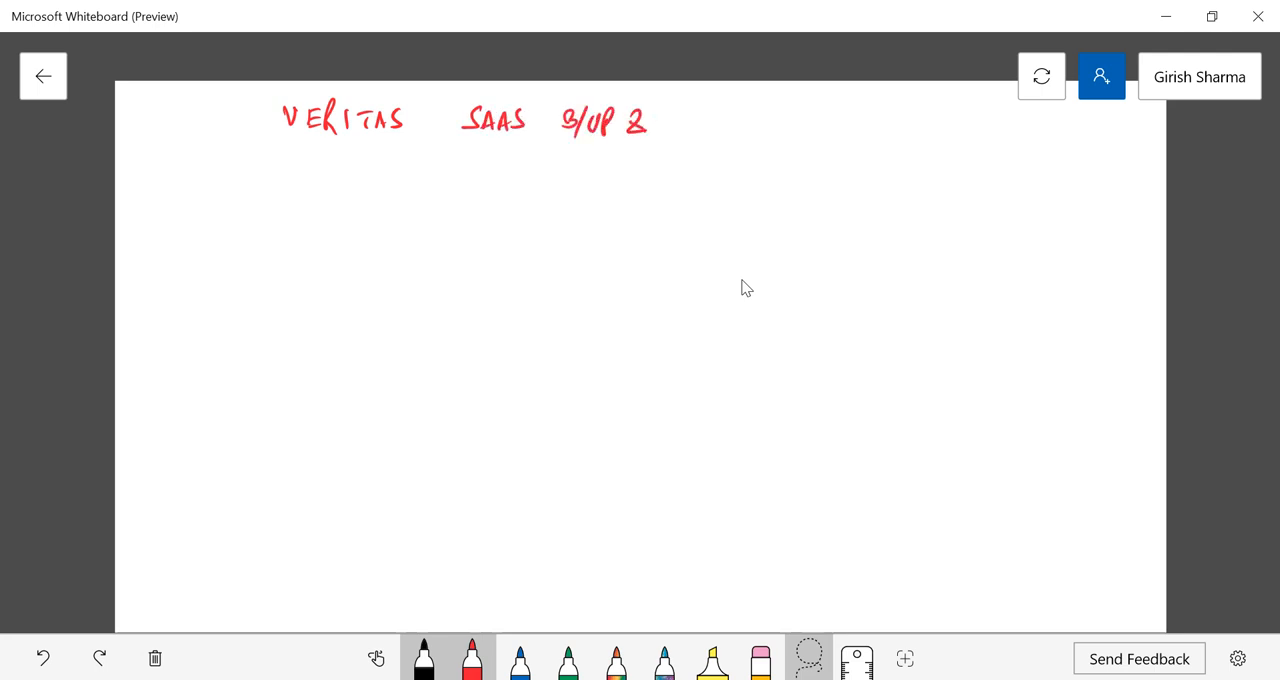
left_click_drag(655, 120, 720, 120)
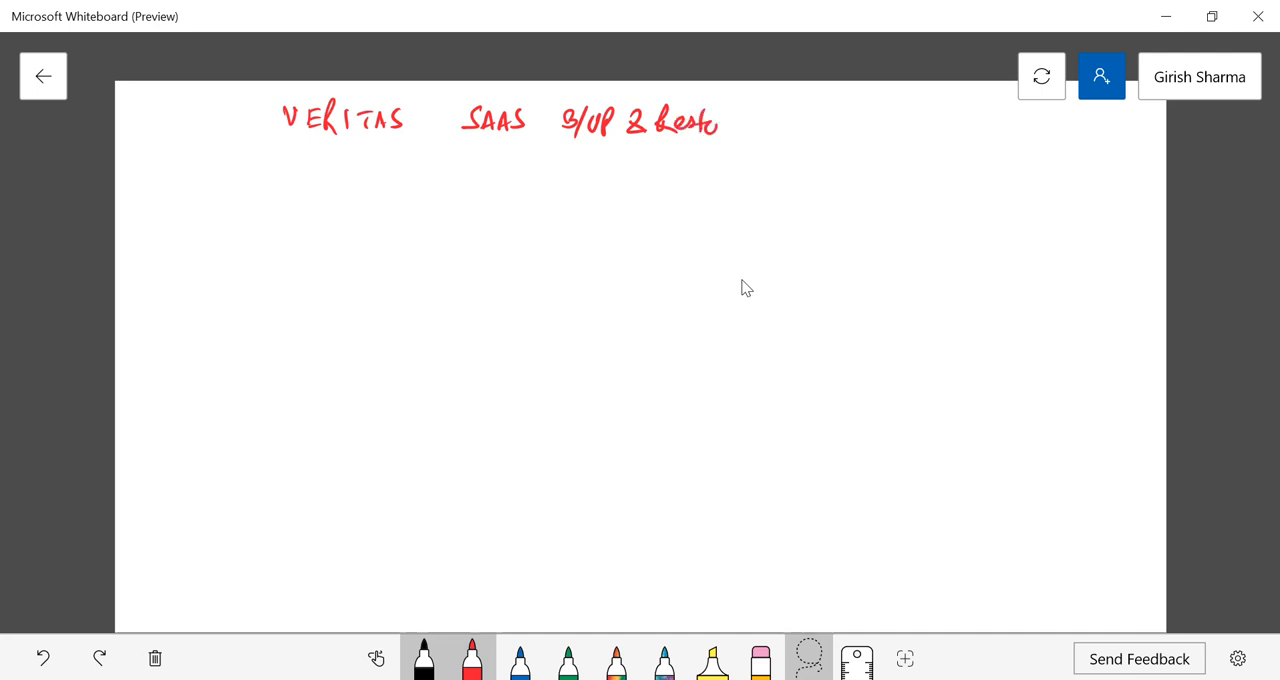
left_click_drag(540, 158, 775, 158)
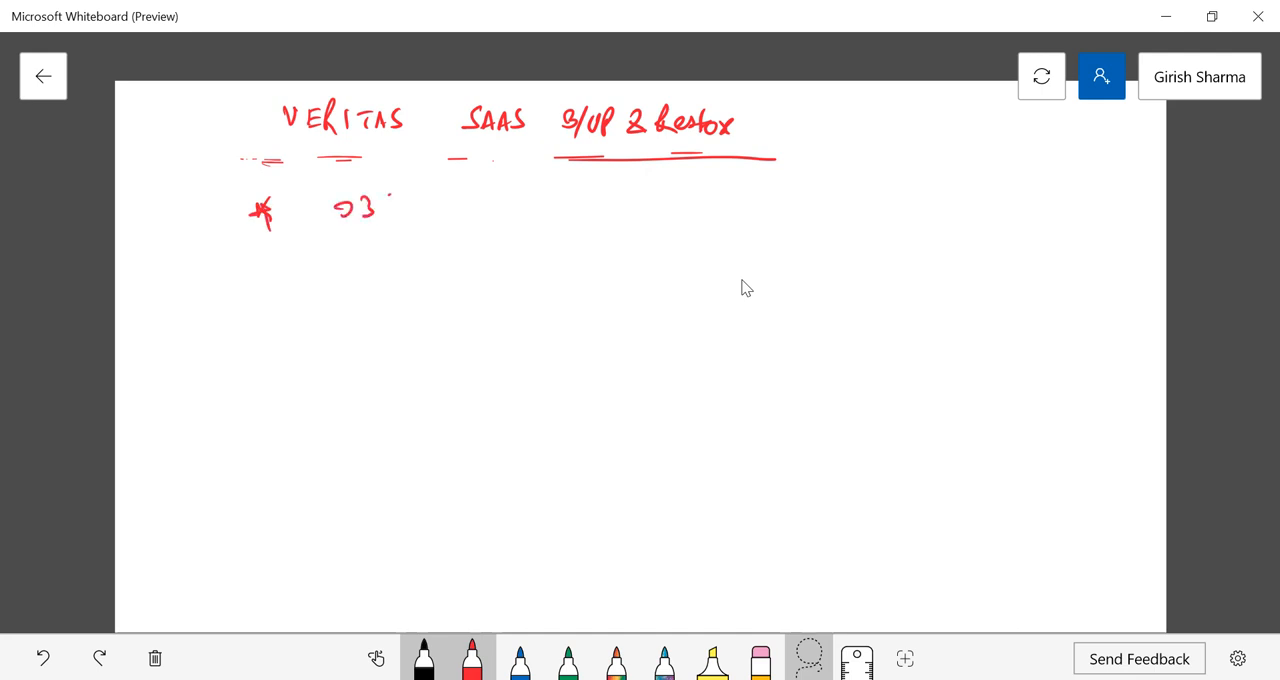
- Write the first bullet 'O365, GSuite & SF Online' below the heading
left_click_drag(370, 205, 435, 220)
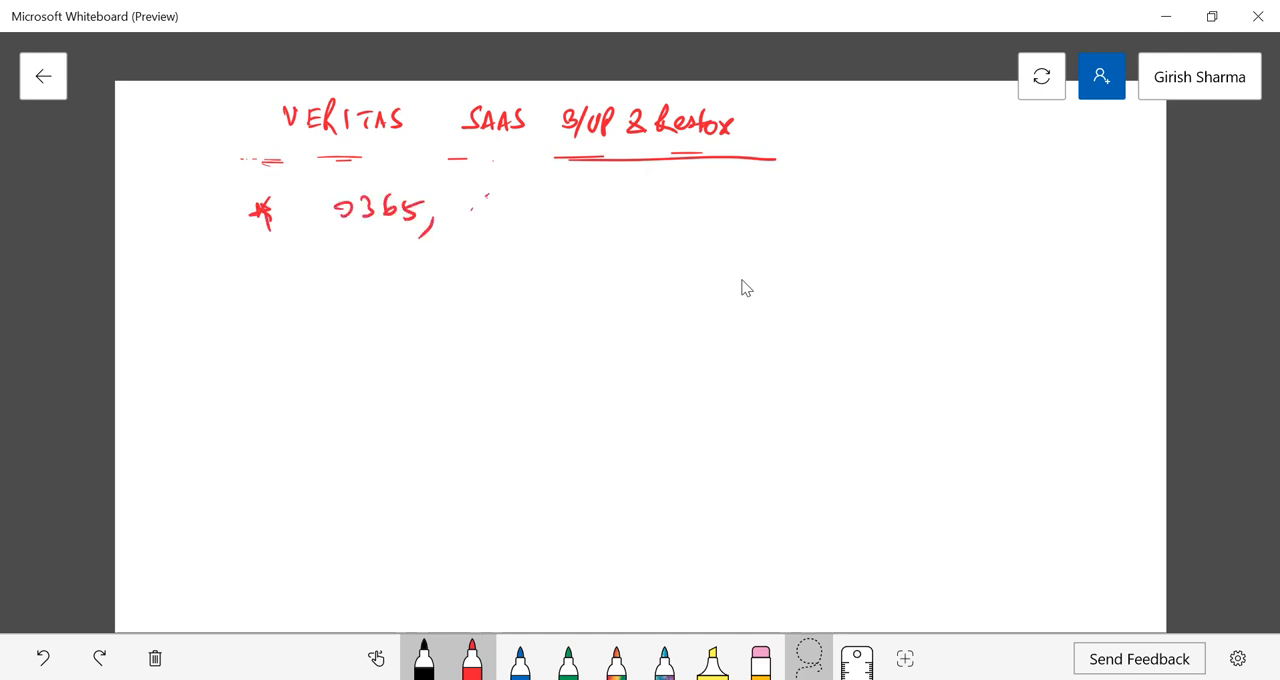
left_click_drag(470, 195, 490, 230)
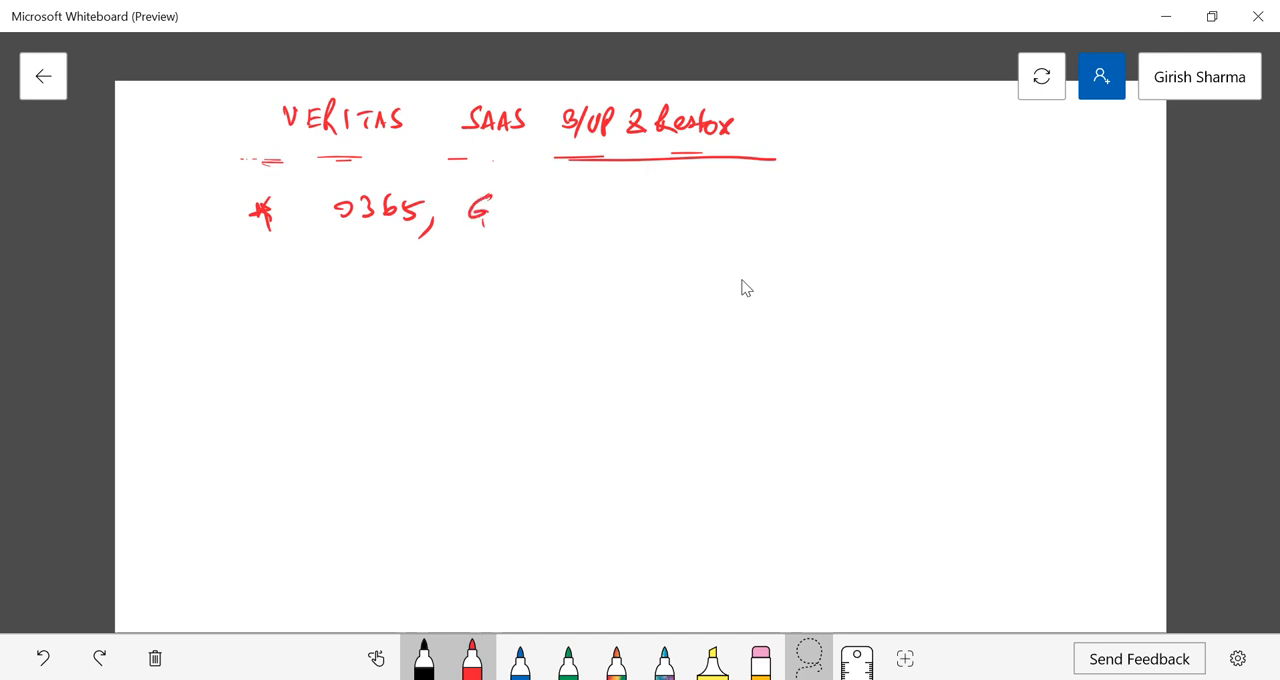
left_click_drag(490, 215, 570, 215)
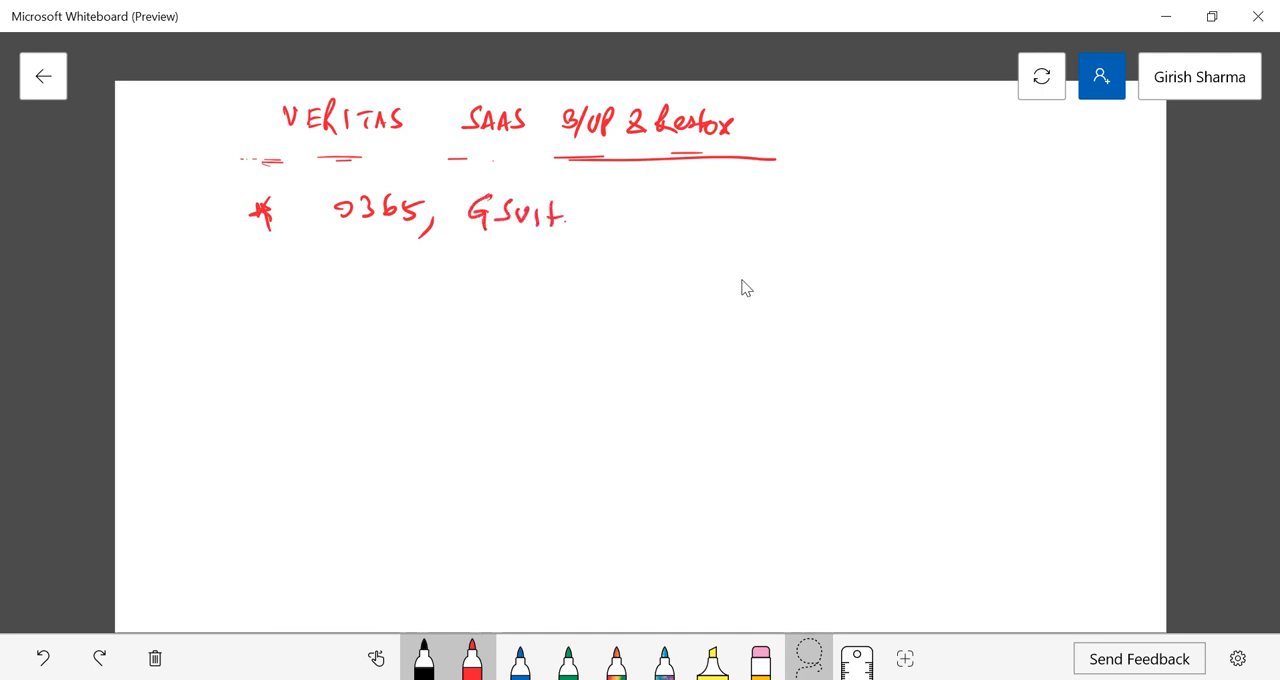
left_click_drag(575, 210, 660, 215)
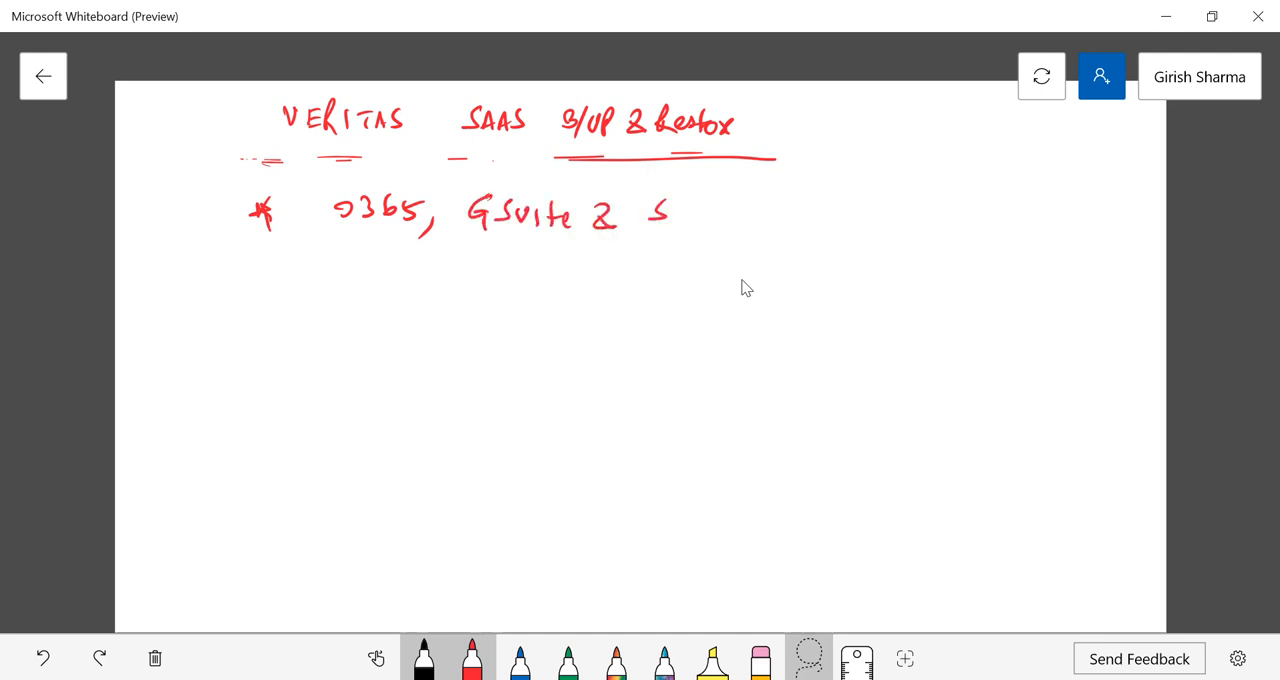
left_click_drag(660, 210, 770, 215)
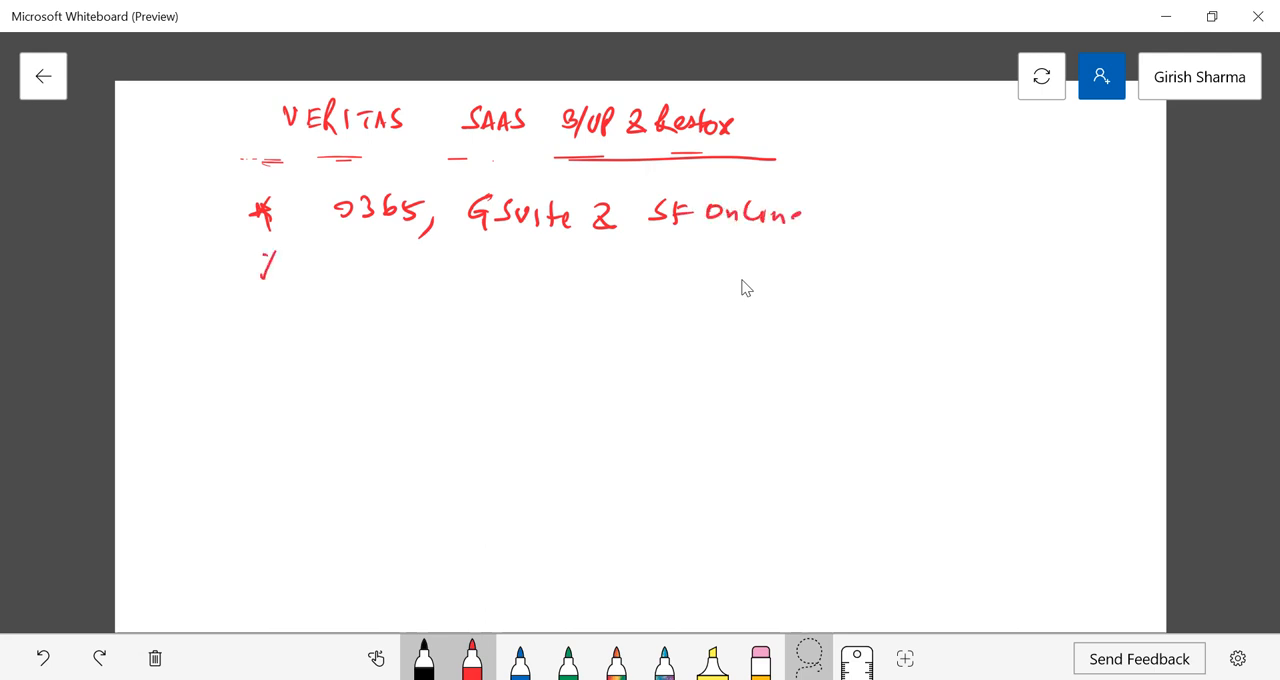
- Add red bullets 'Secured in flight & Rest 256 Bit' and 'C2C'
left_click_drag(255, 255, 280, 280)
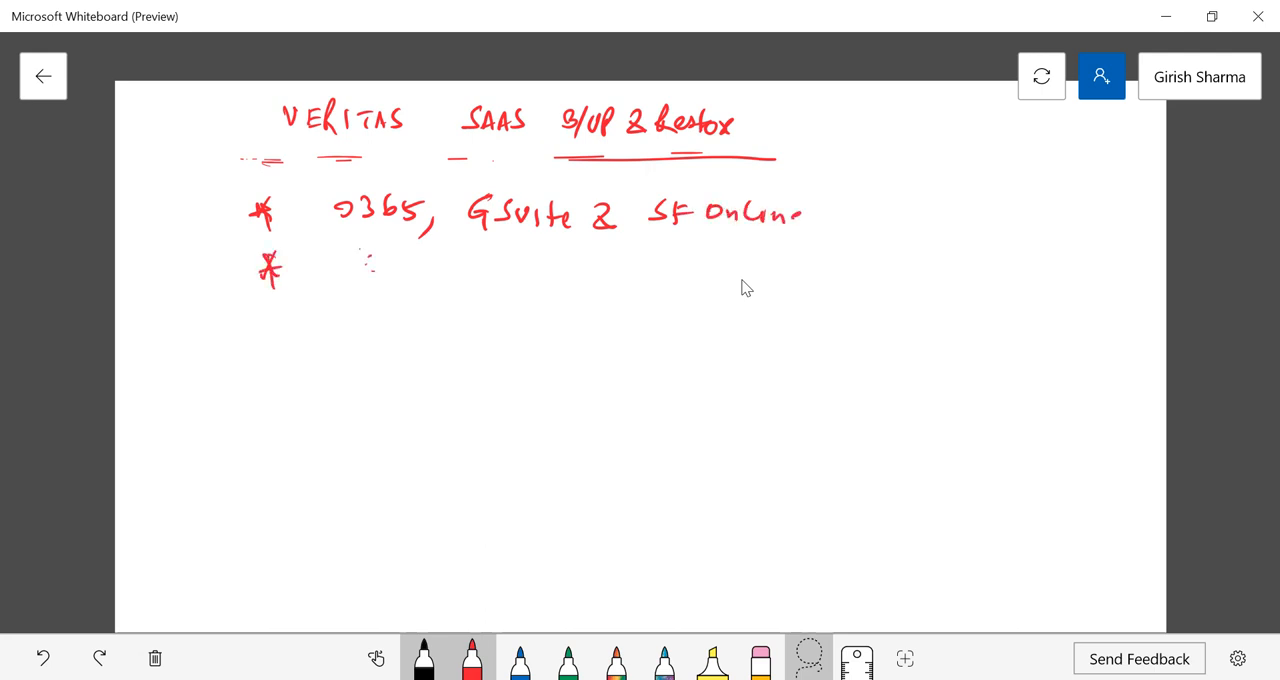
left_click_drag(340, 270, 370, 260)
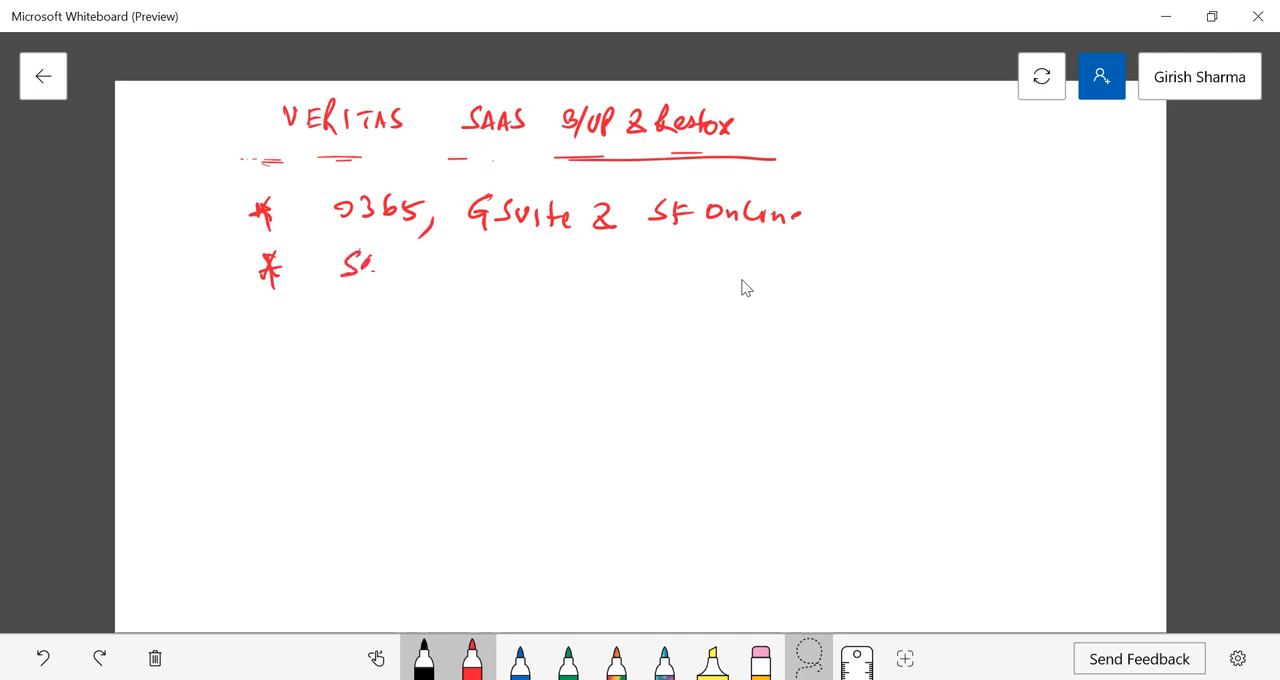
left_click_drag(360, 265, 460, 265)
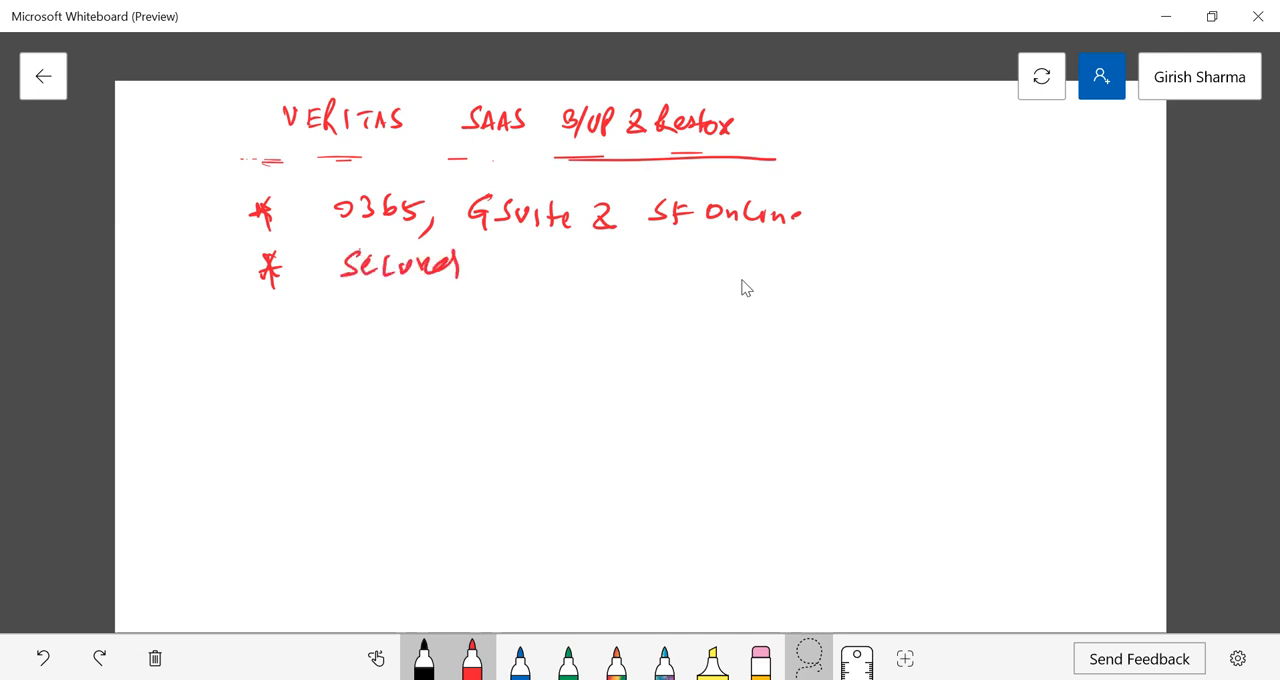
left_click_drag(500, 265, 575, 265)
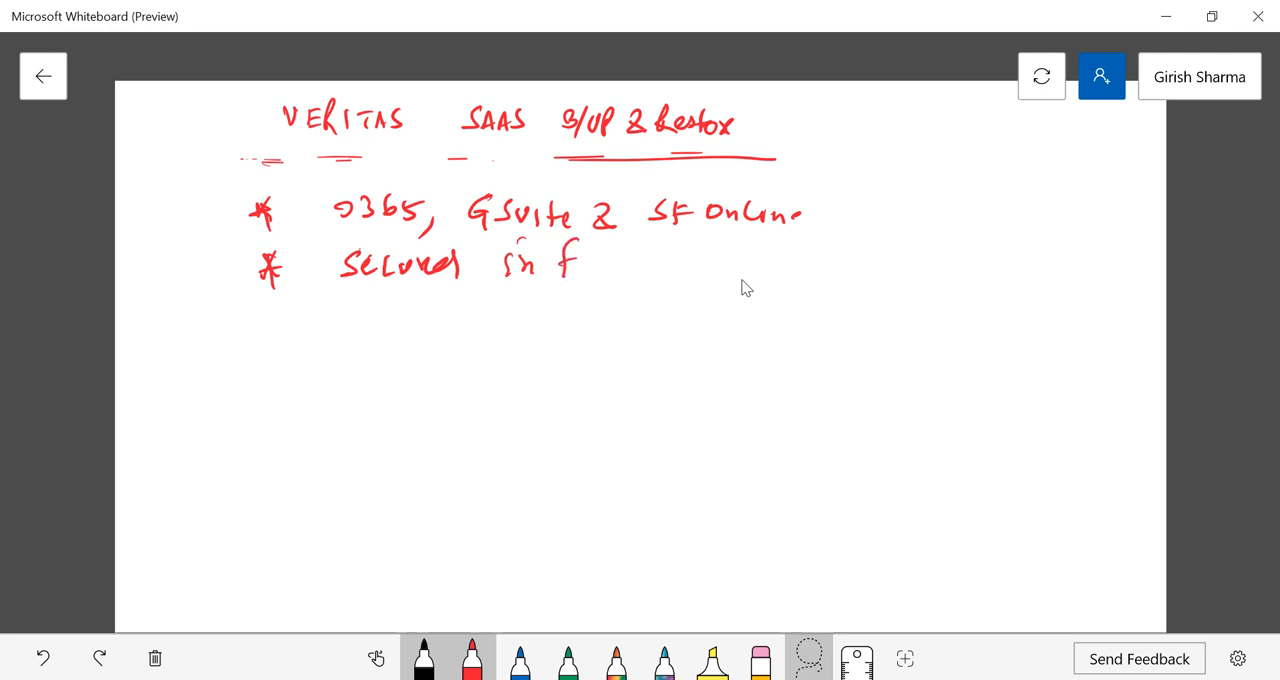
left_click_drag(560, 265, 690, 270)
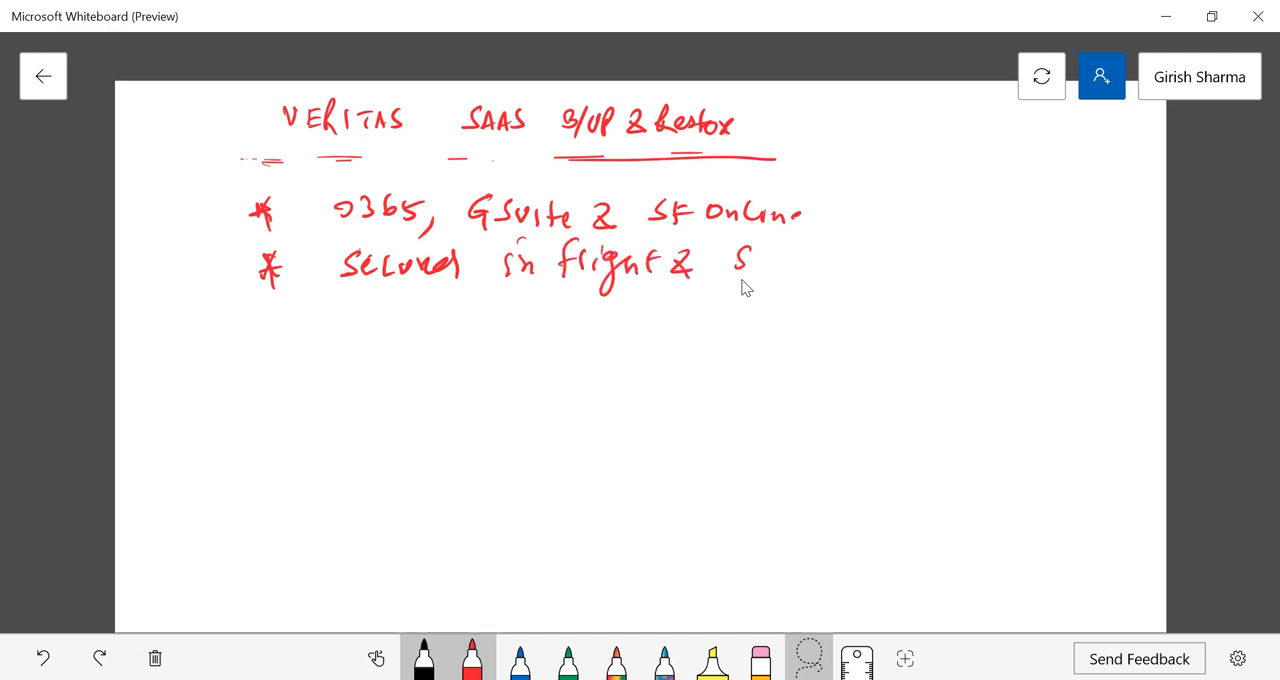
left_click_drag(740, 260, 775, 265)
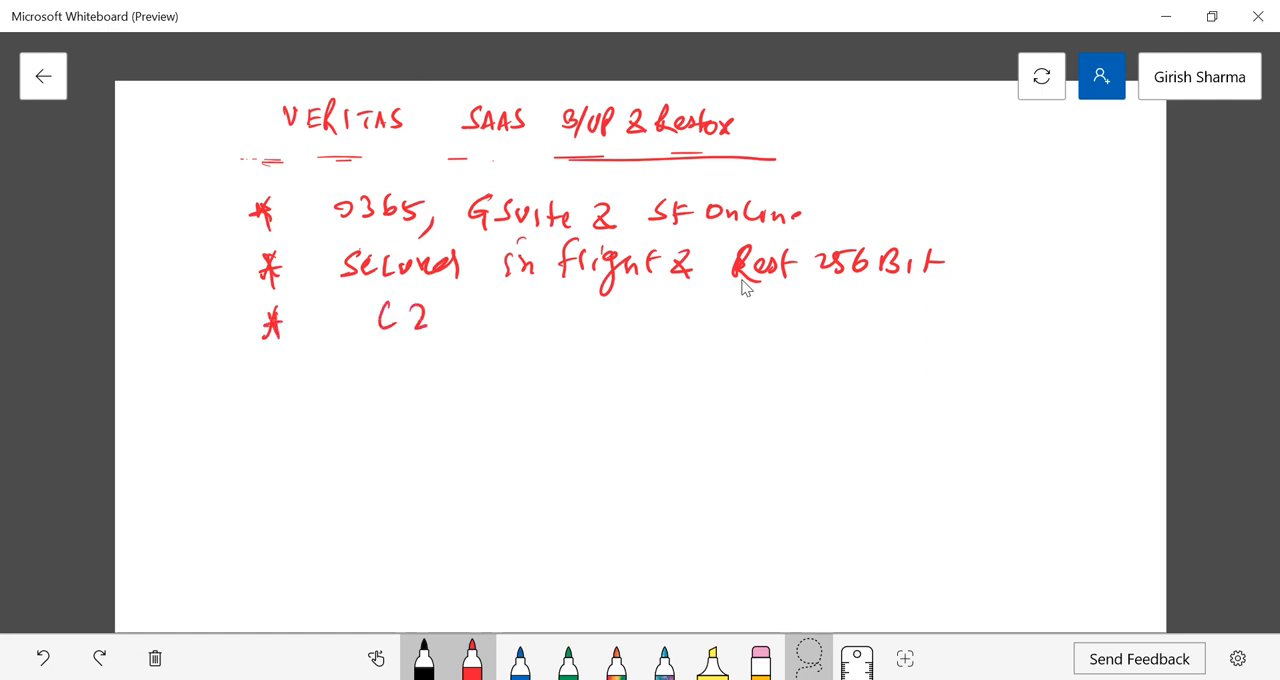
left_click_drag(450, 305, 470, 335)
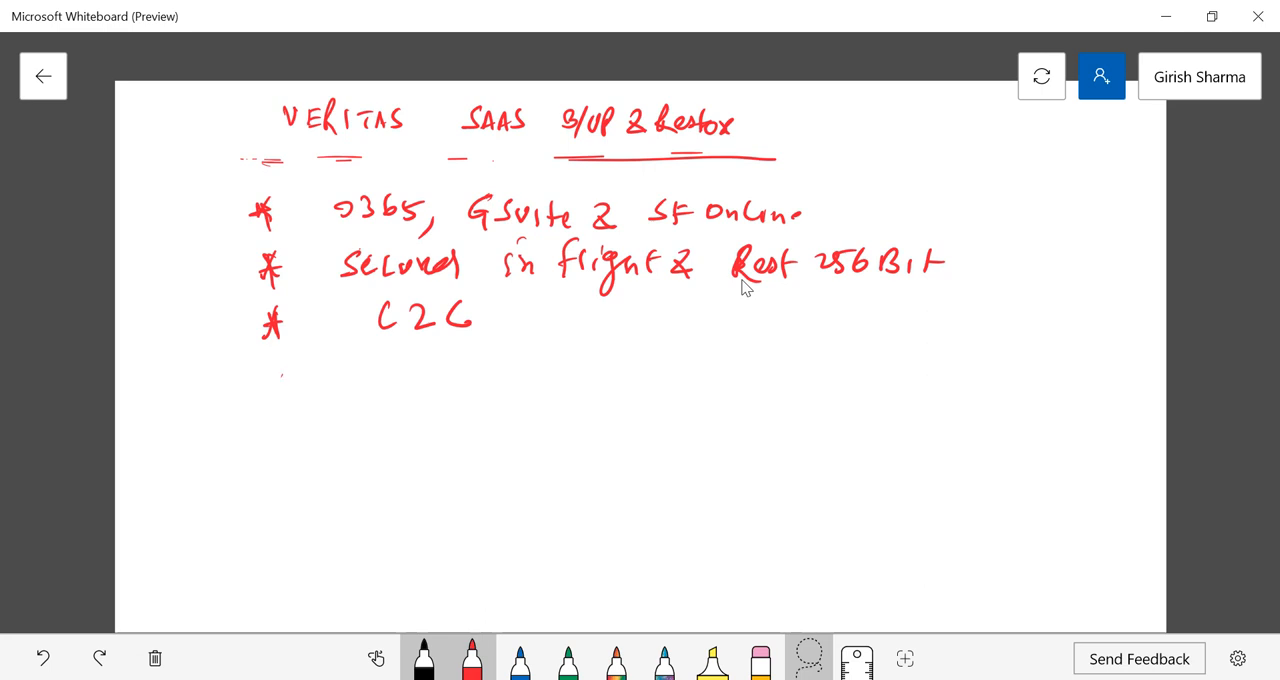
- Draw a fourth asterisk and write 'Unlimited storage 1Gb, 1PB --' beside it
left_click_drag(265, 365, 290, 395)
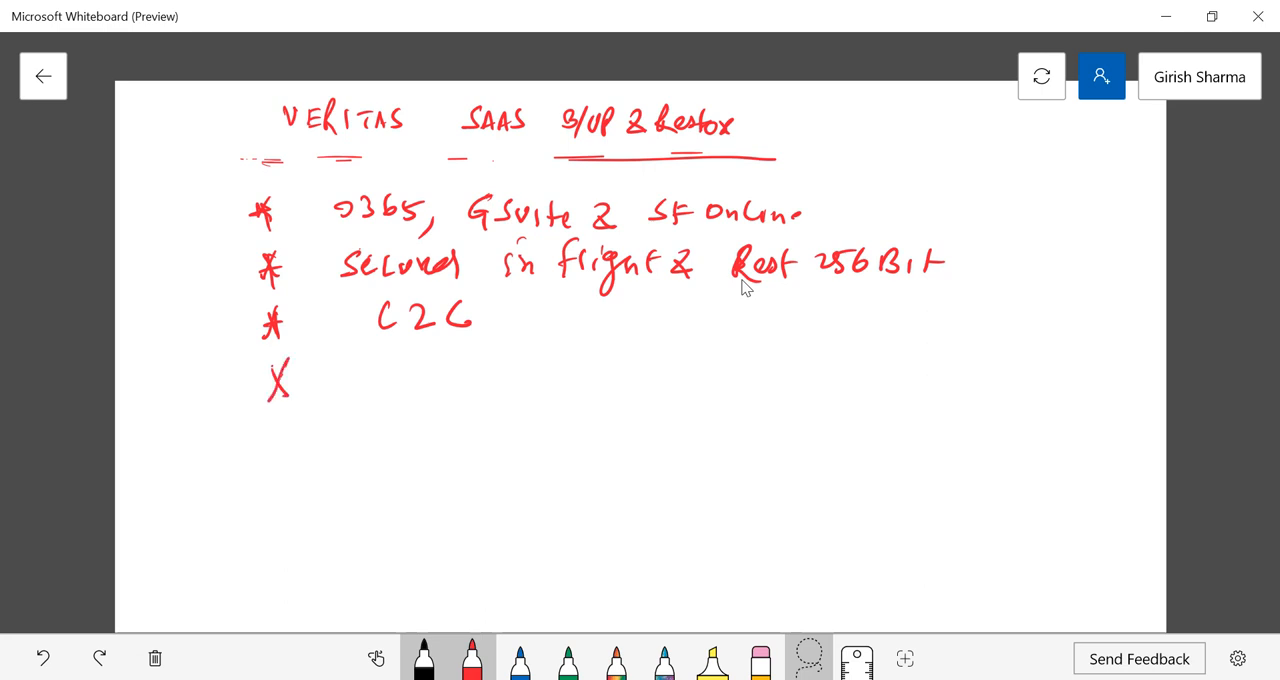
left_click_drag(262, 380, 292, 380)
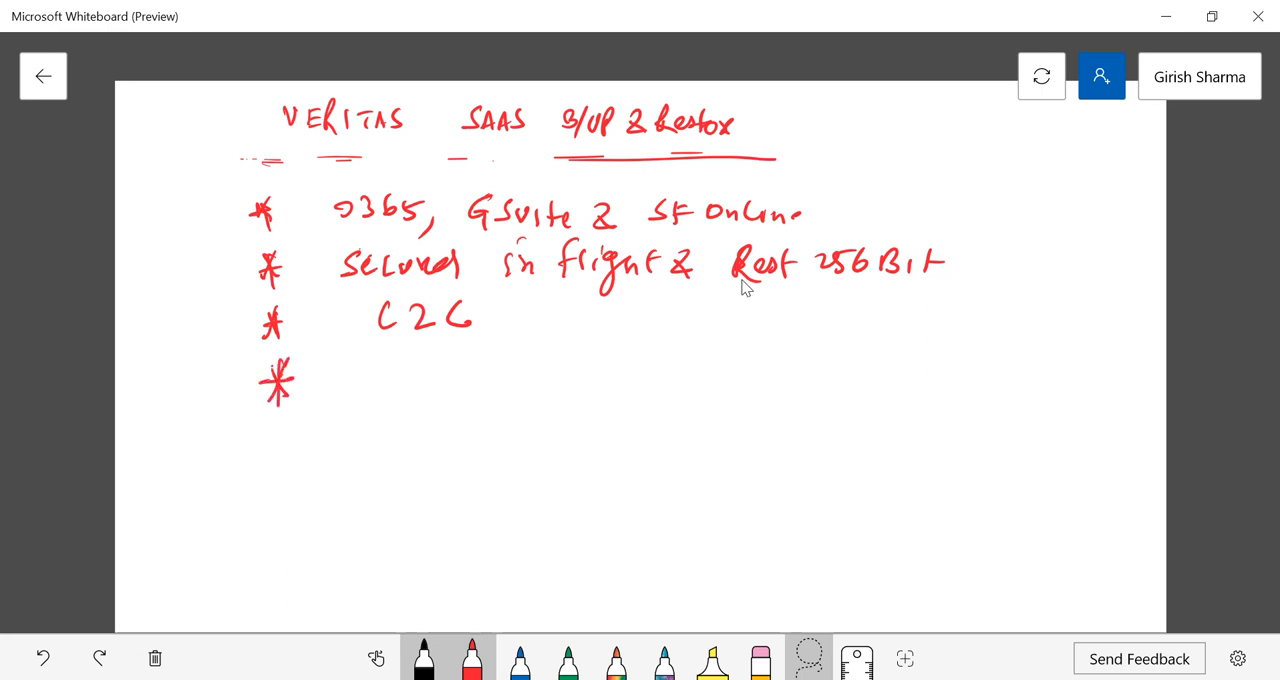
left_click_drag(385, 375, 430, 390)
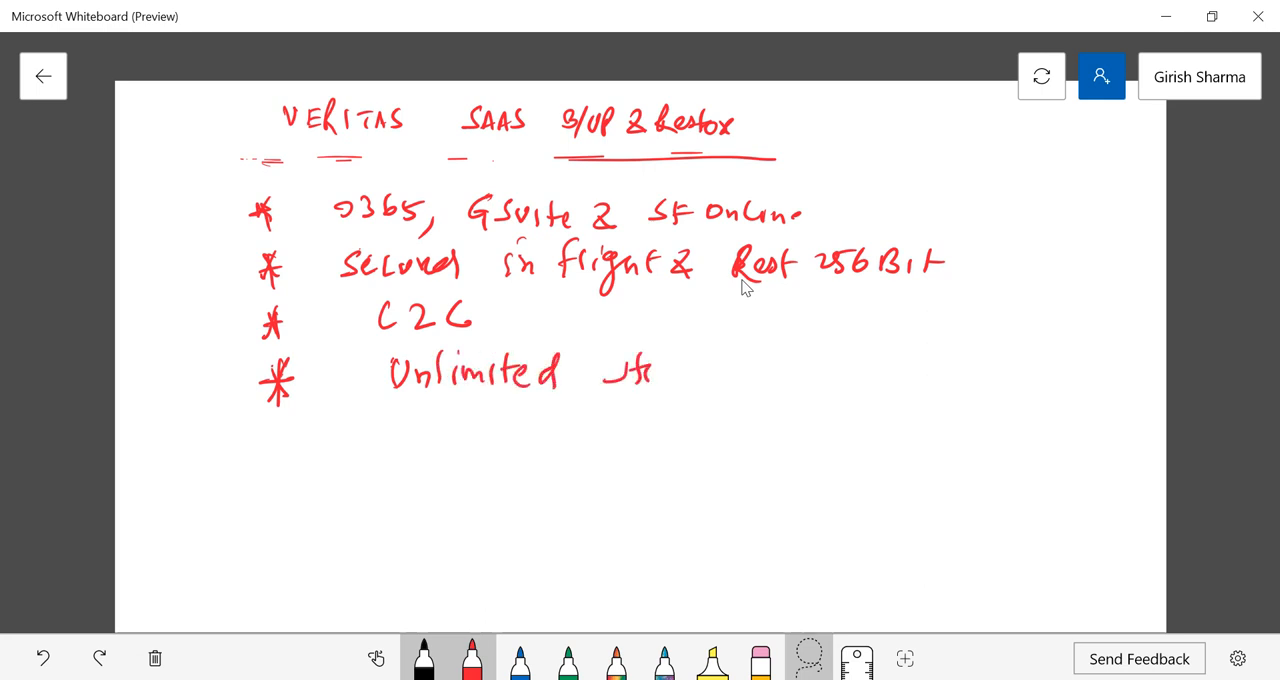
left_click_drag(620, 375, 725, 385)
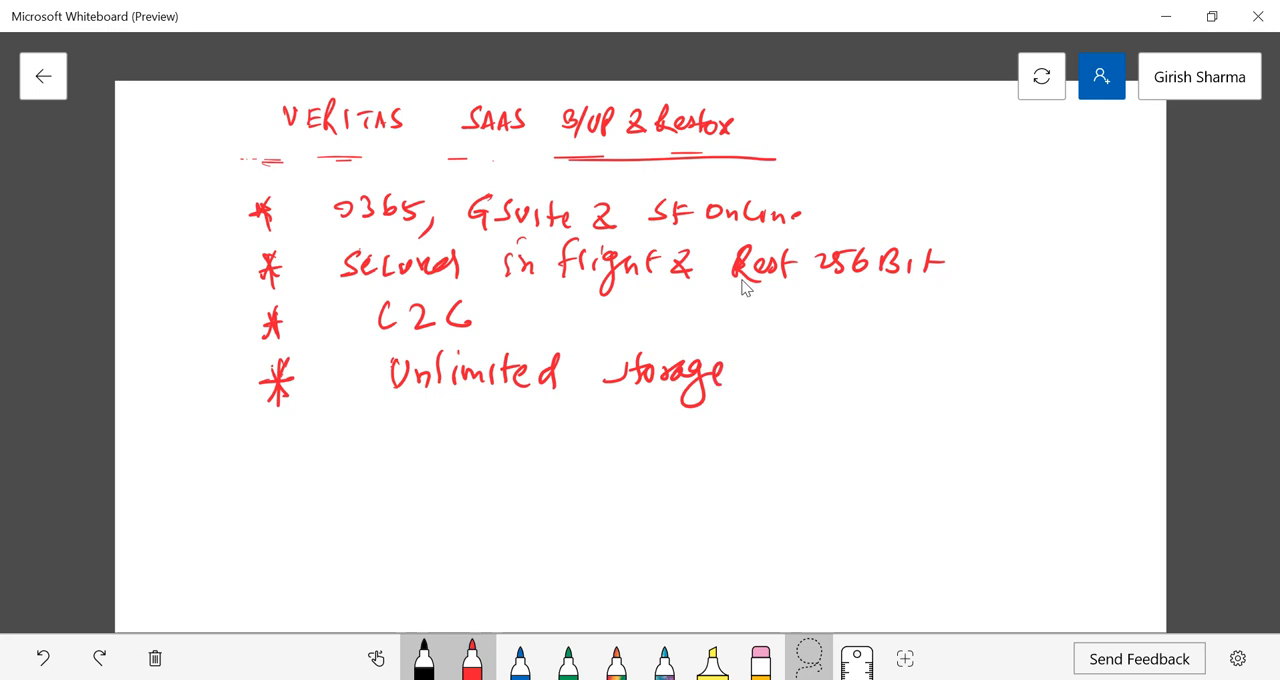
left_click_drag(815, 335, 805, 375)
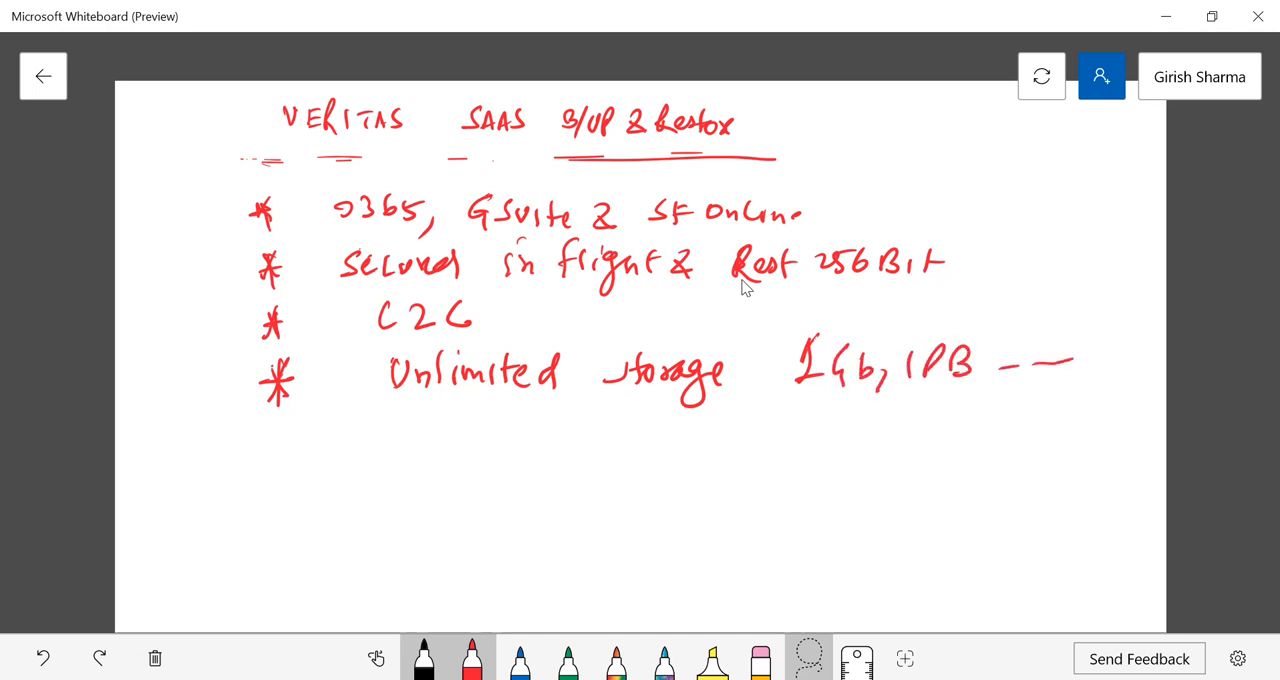
- Draw a black fifth asterisk, write 'With in minutes', and begin the next word
left_click_drag(295, 420, 278, 465)
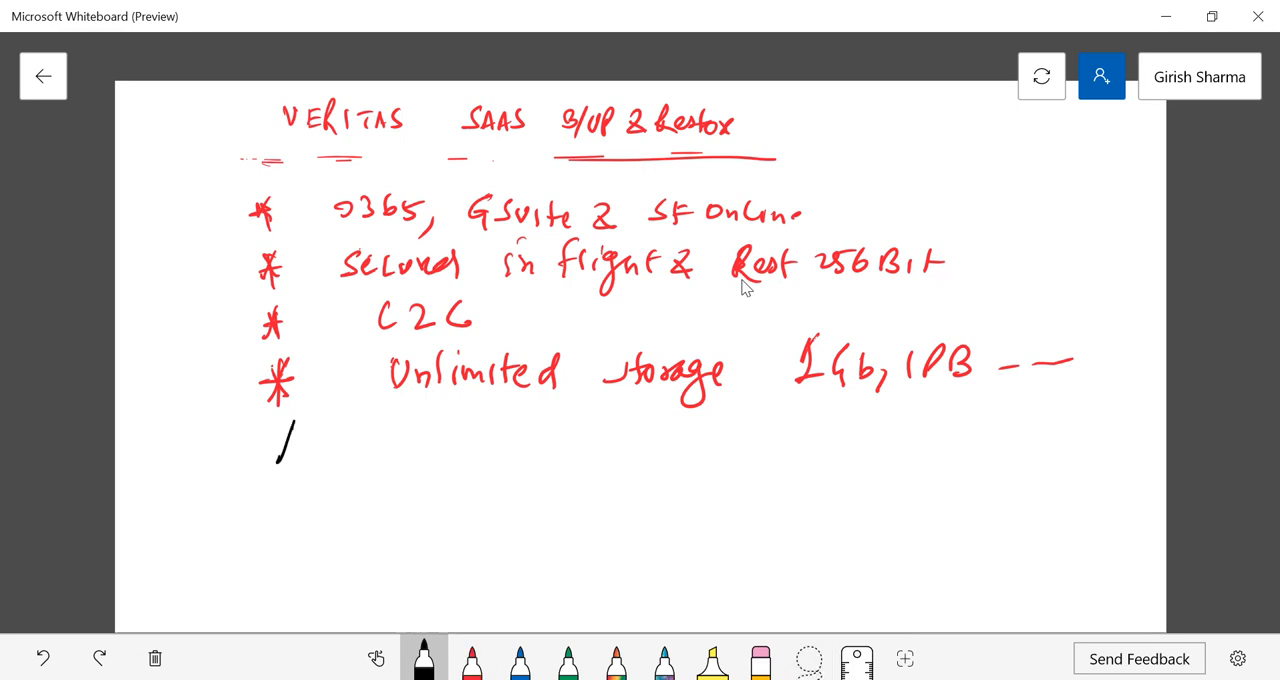
left_click_drag(285, 420, 285, 470)
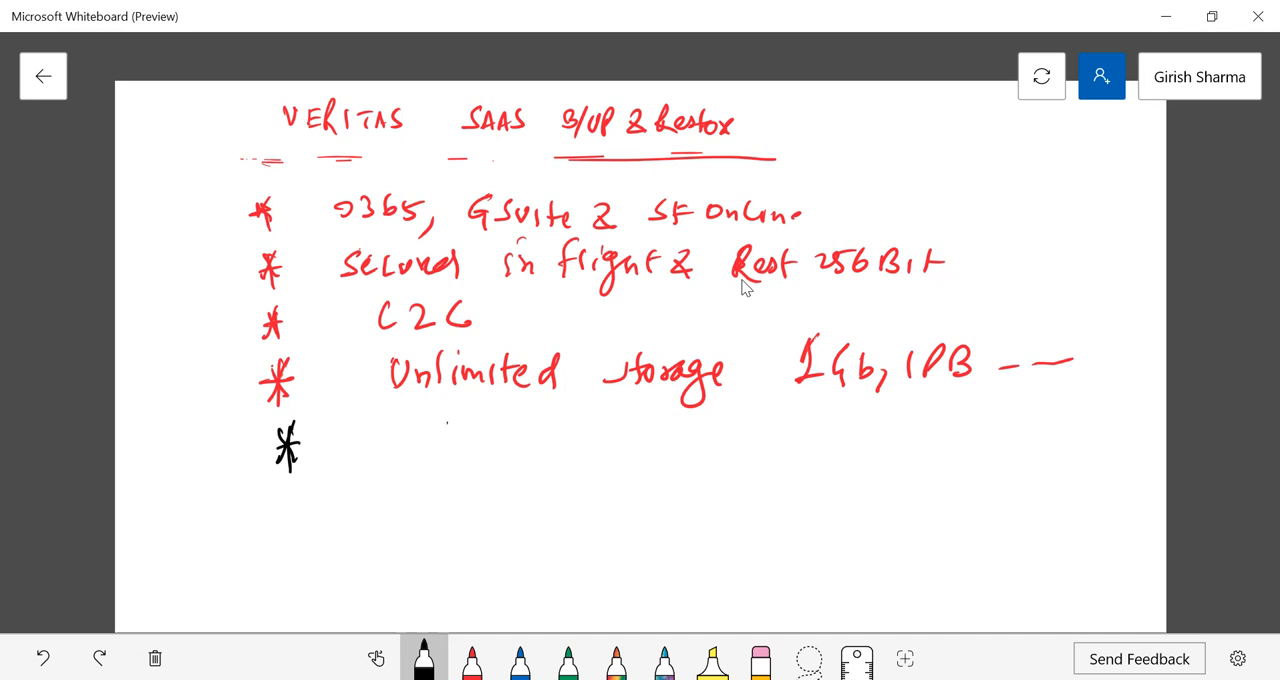
left_click_drag(440, 435, 555, 440)
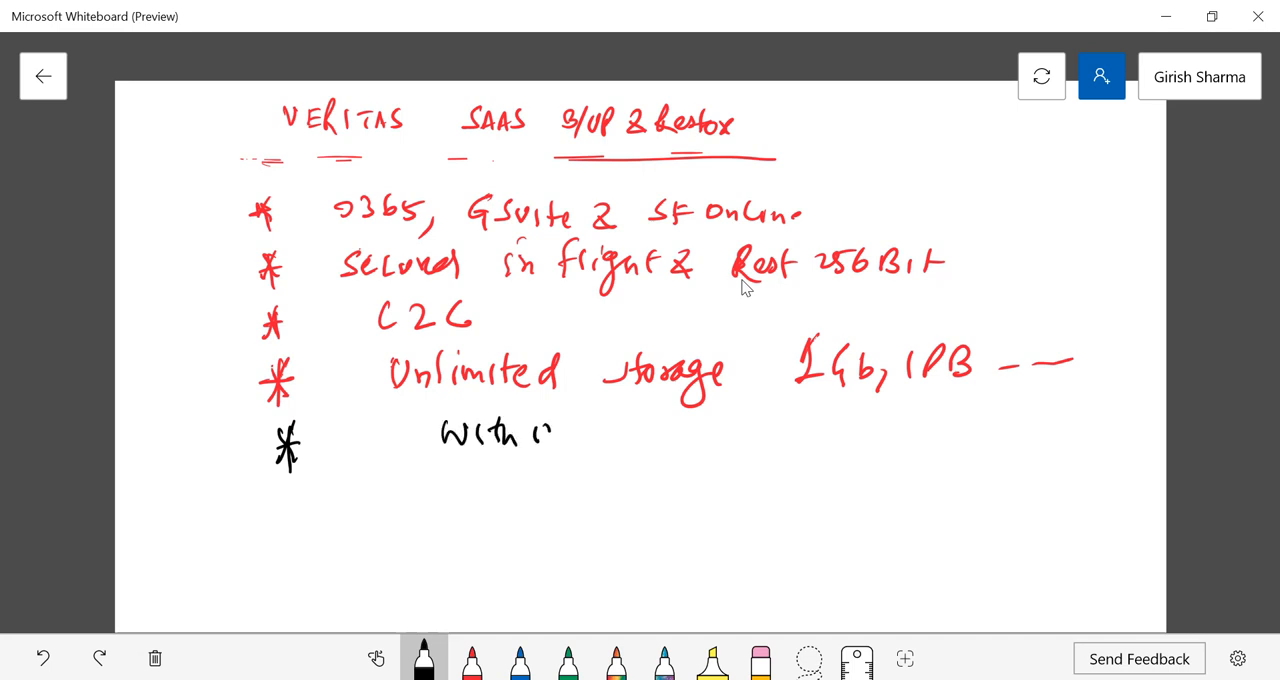
left_click_drag(560, 430, 690, 440)
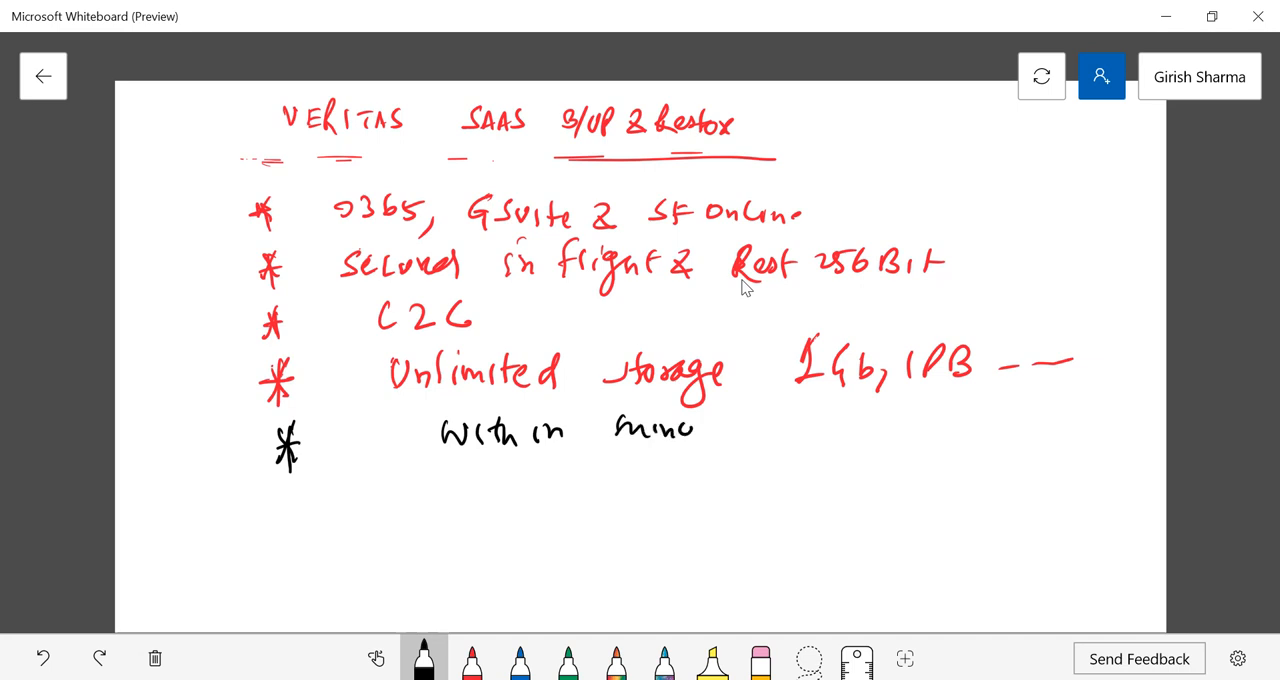
left_click_drag(690, 428, 745, 430)
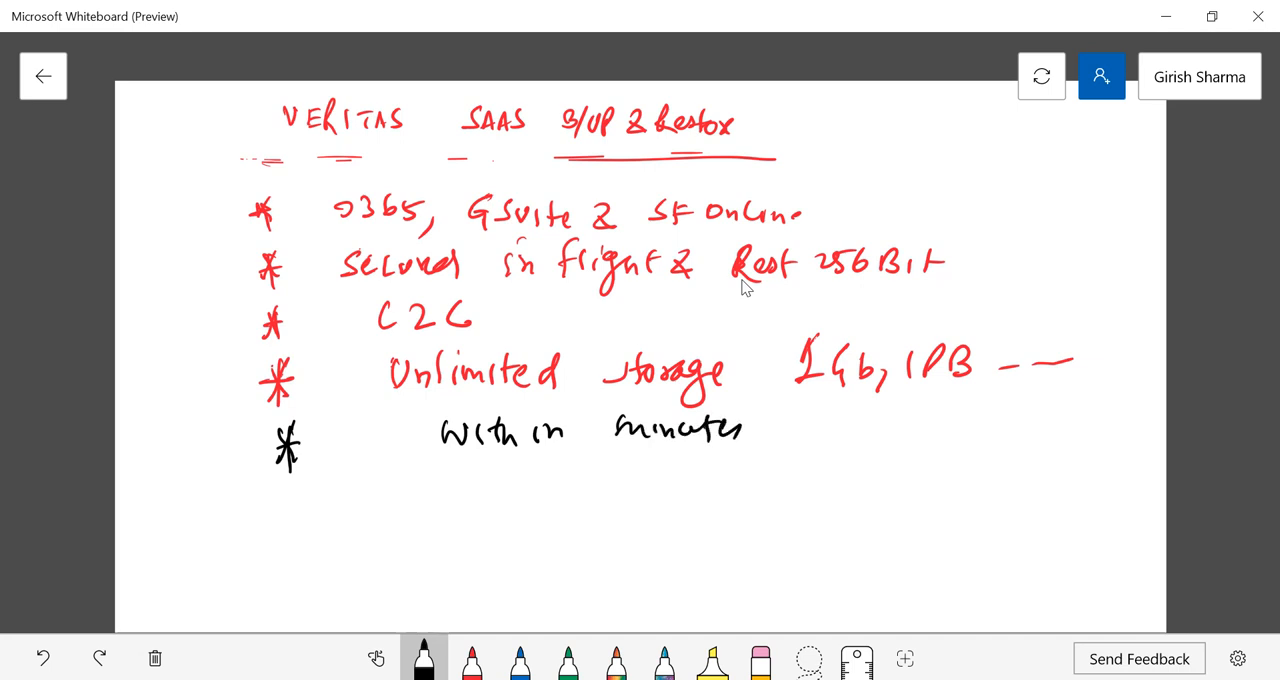
left_click_drag(820, 410, 875, 440)
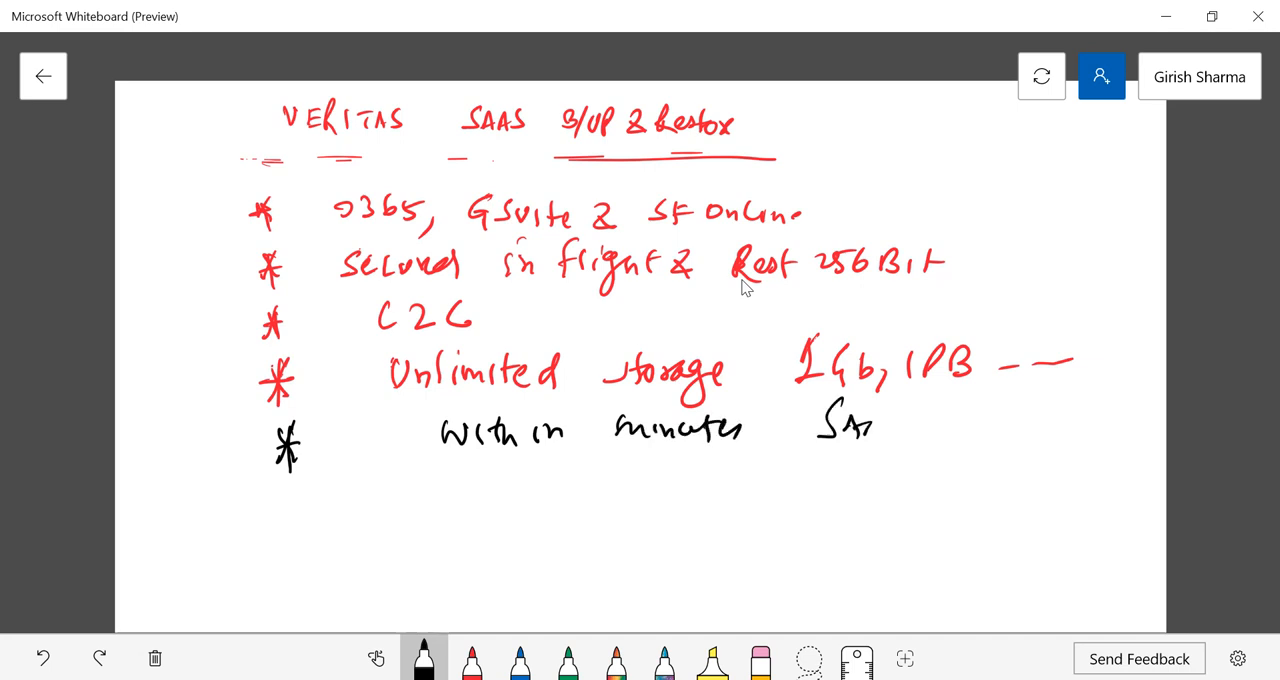